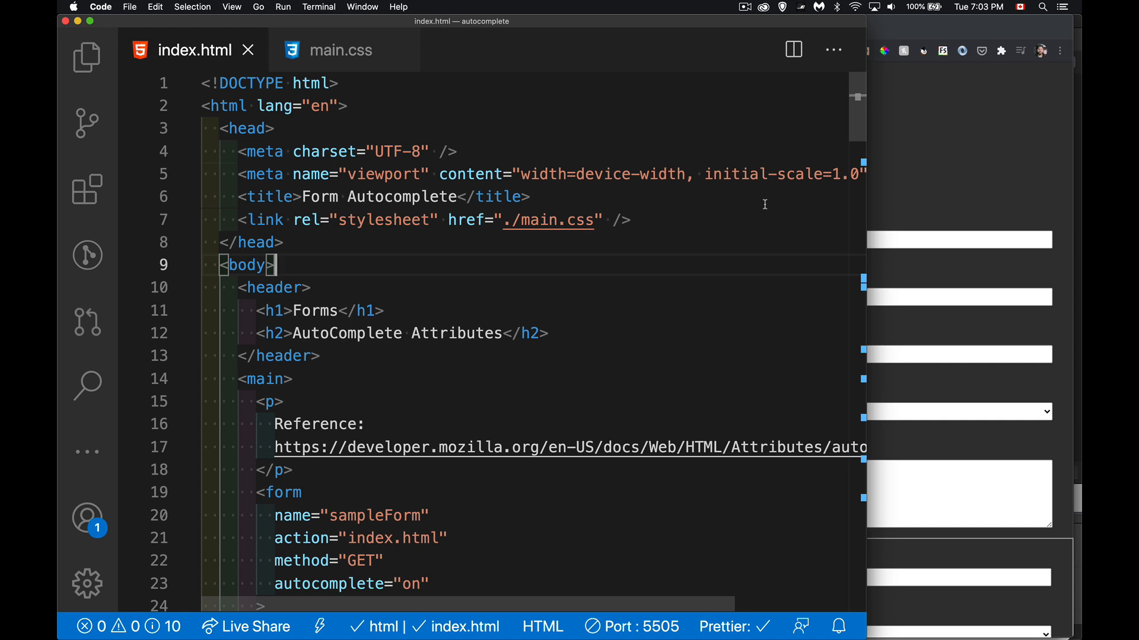
pyautogui.moveTo(1000, 151)
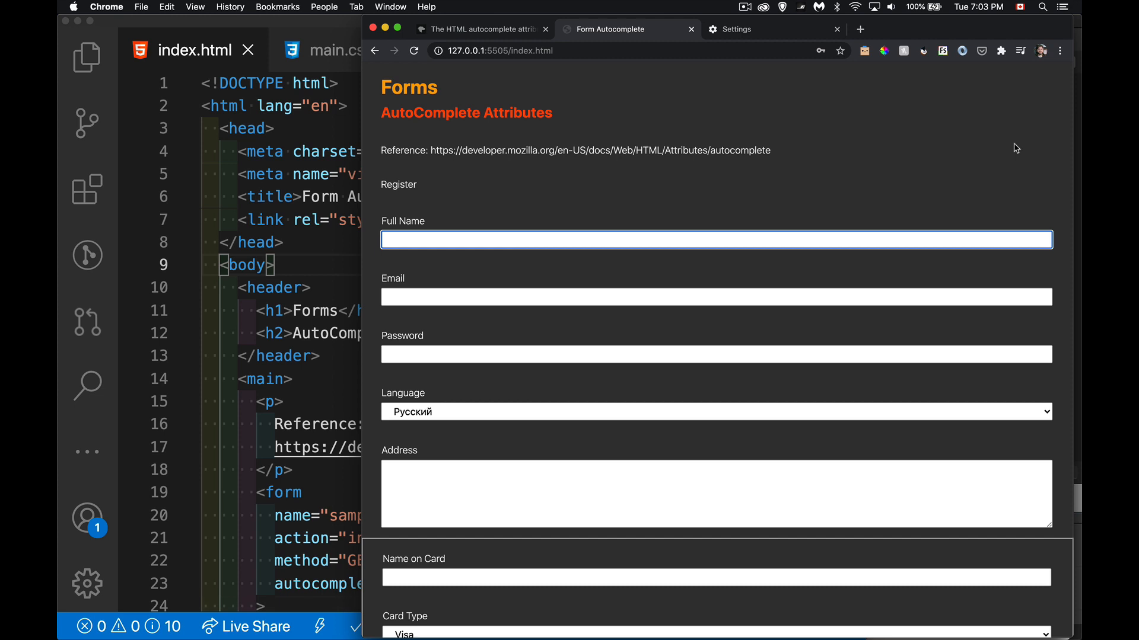
pyautogui.moveTo(430, 153)
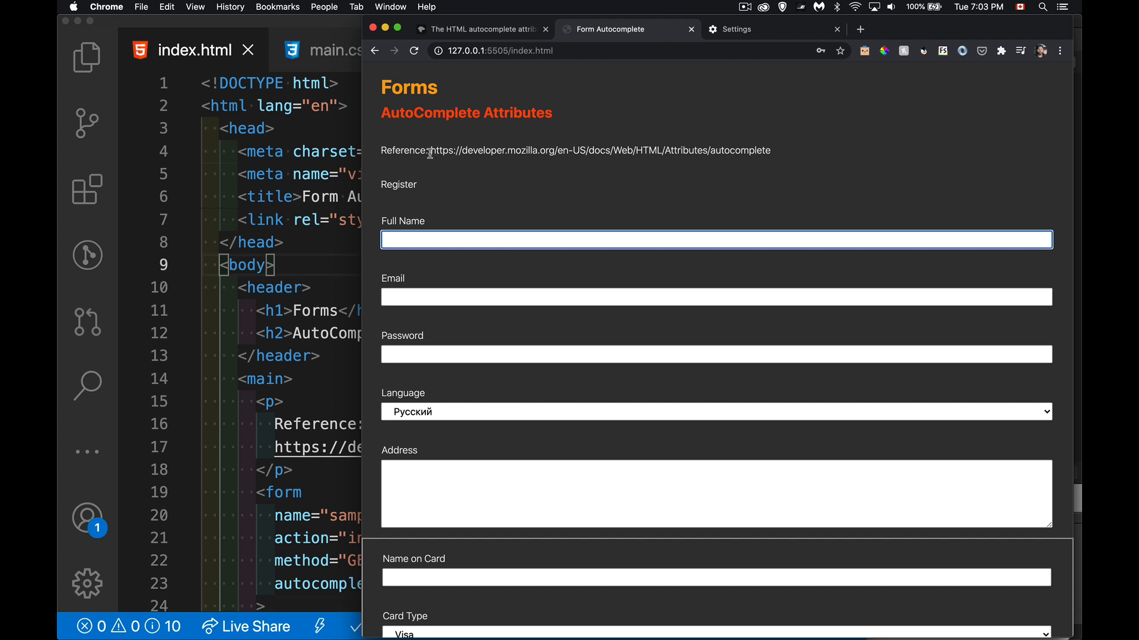
# Read MDN's autocomplete attribute reference through its requirements and the off and on values
pyautogui.click(818, 137)
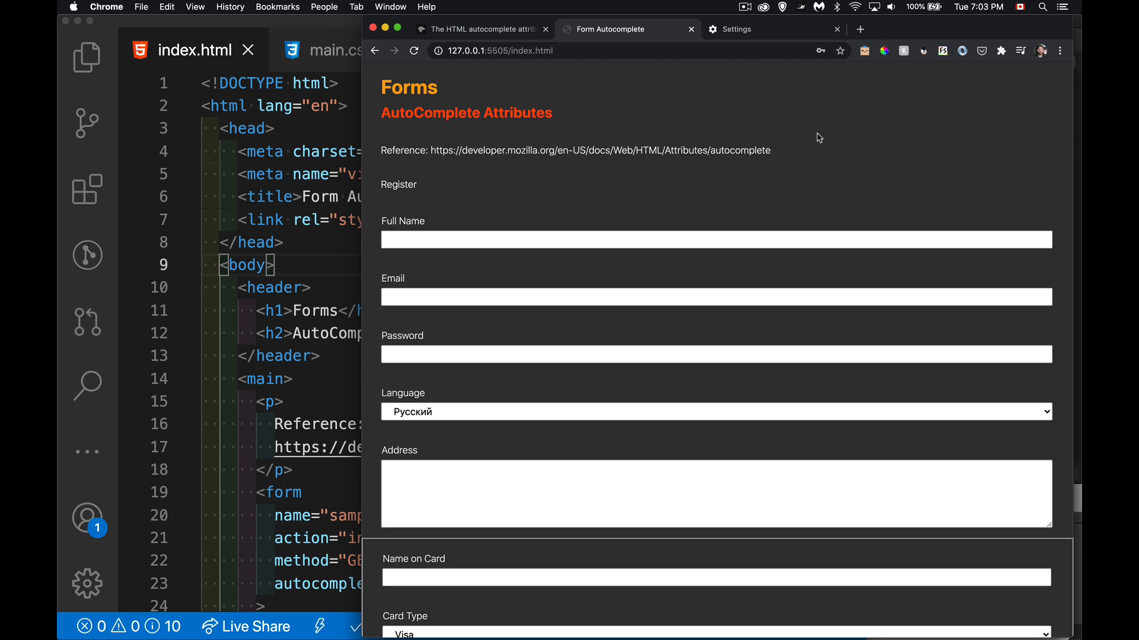
pyautogui.moveTo(773, 149)
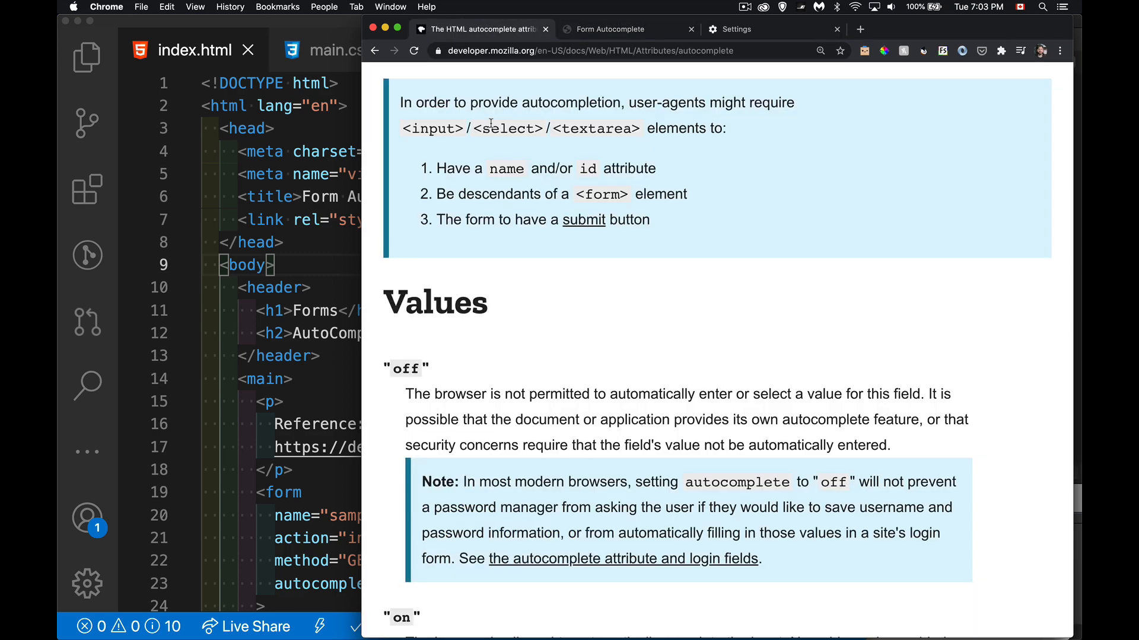
pyautogui.scroll(3)
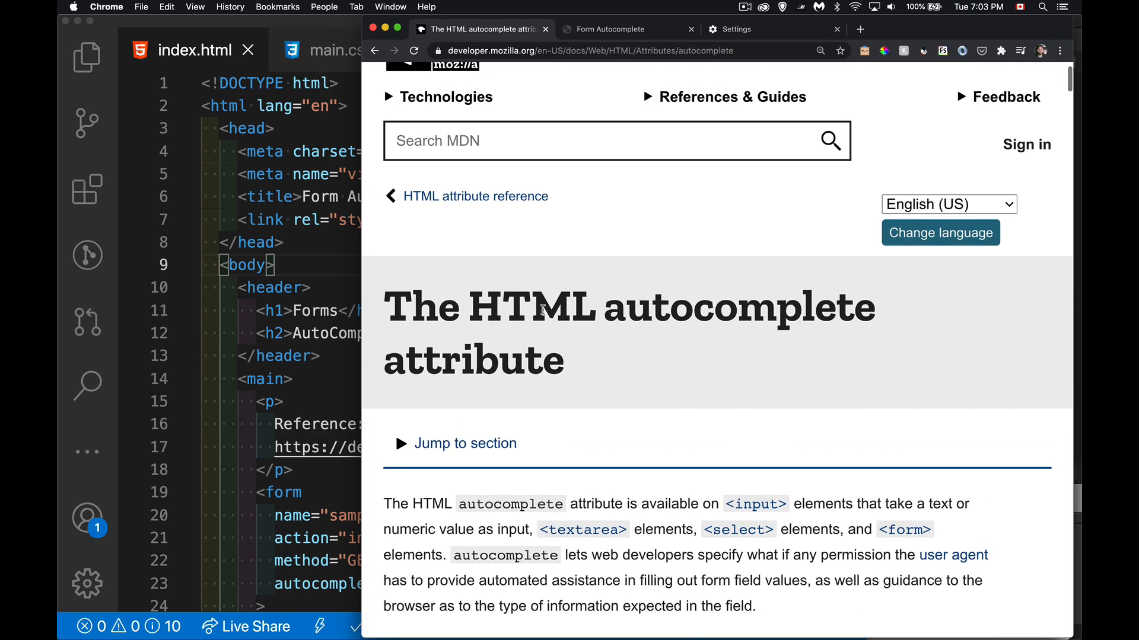
pyautogui.scroll(-3)
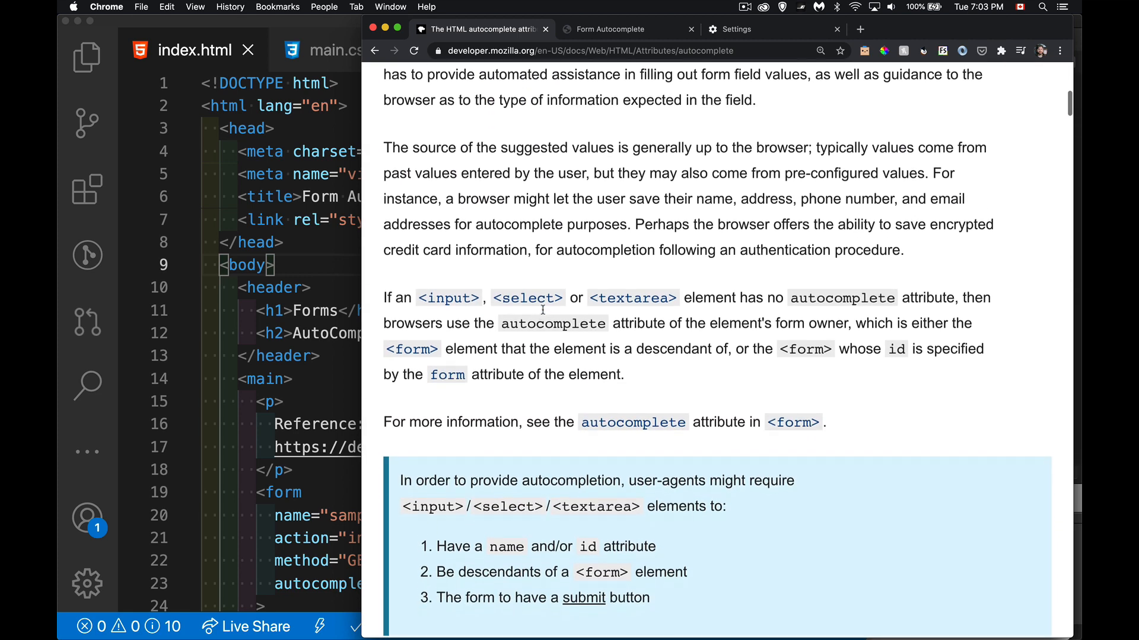
pyautogui.scroll(-3)
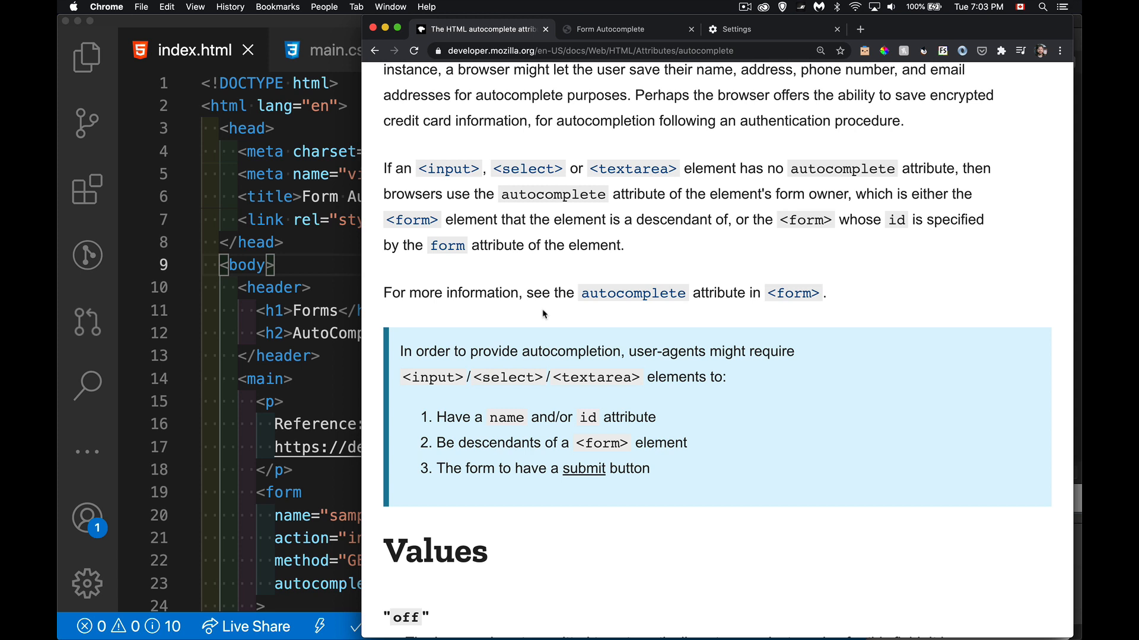
pyautogui.moveTo(475, 219)
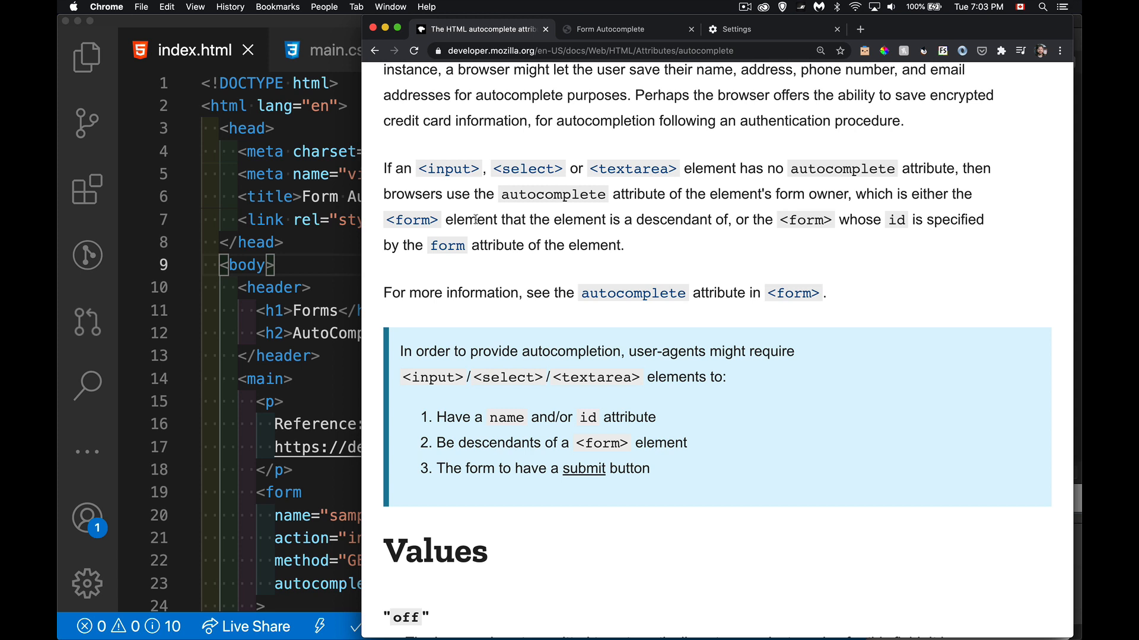
pyautogui.moveTo(642, 253)
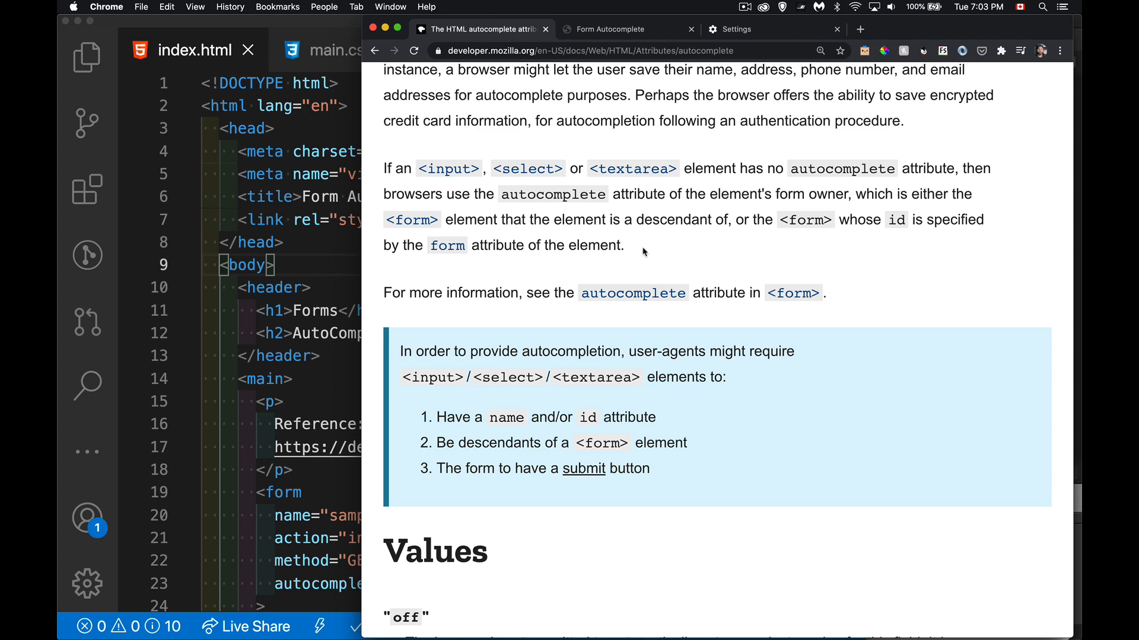
pyautogui.scroll(-3)
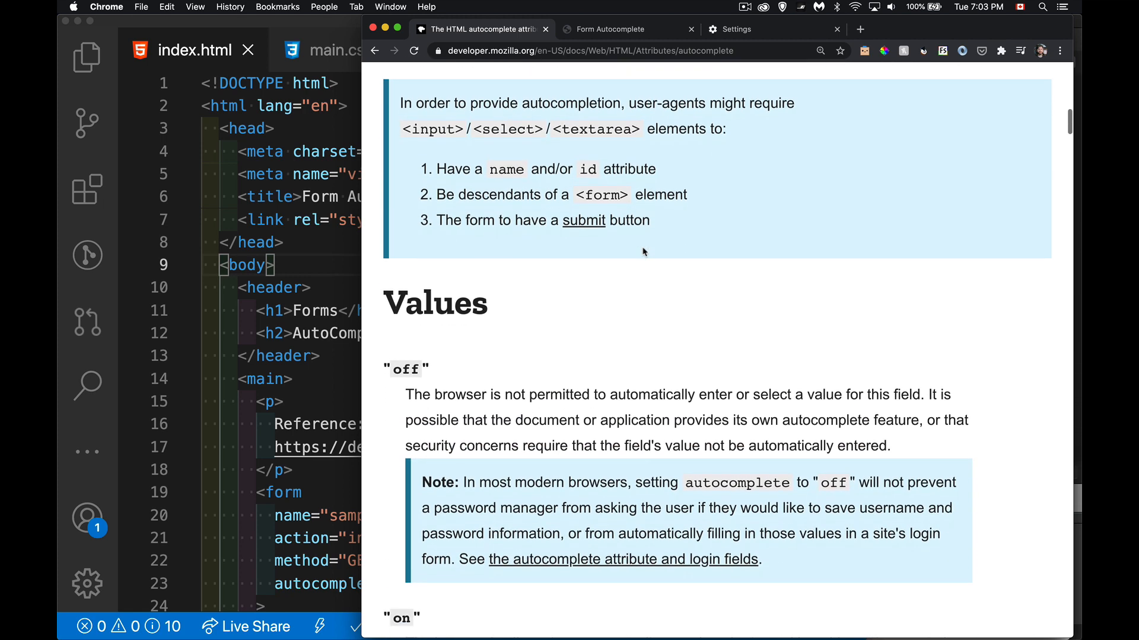
pyautogui.scroll(-3)
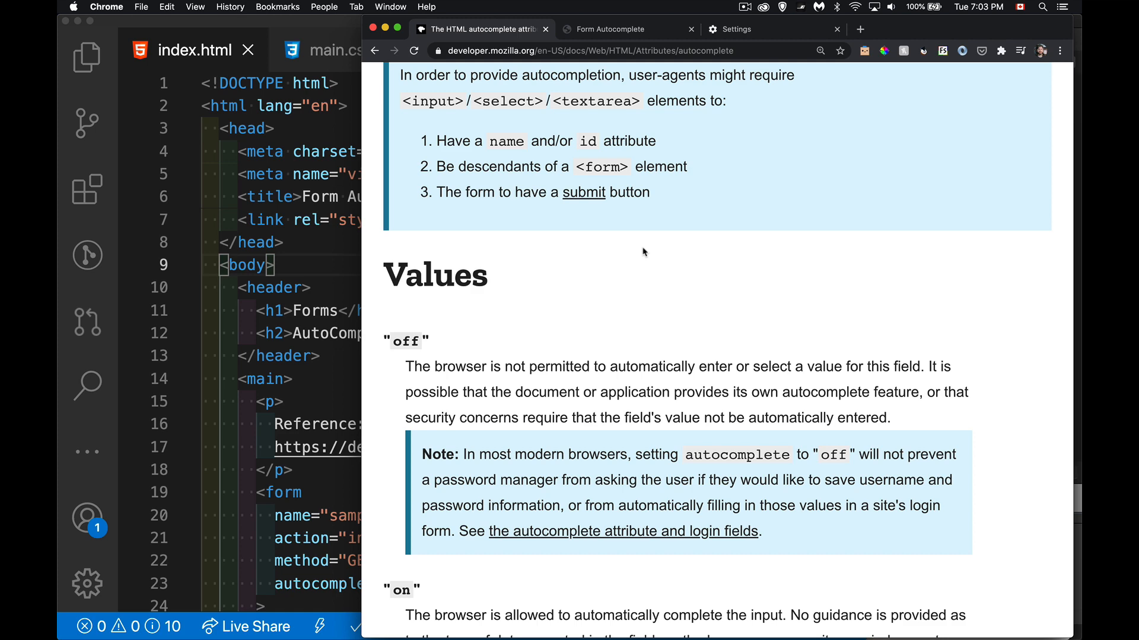
pyautogui.moveTo(488, 345)
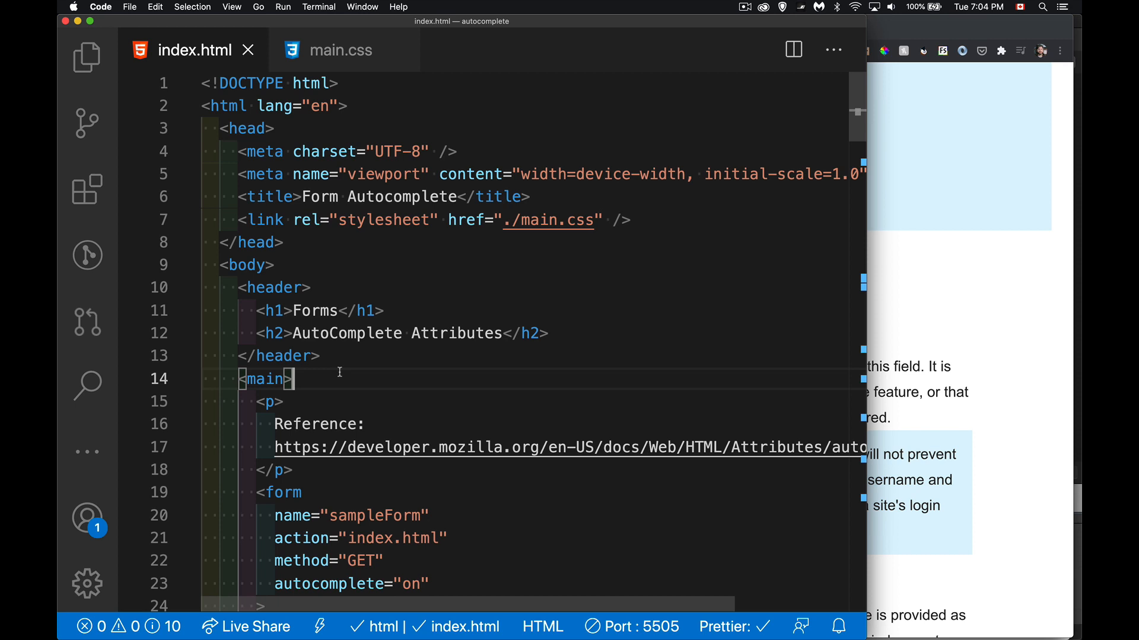
# Review index.html's form autocomplete="on" and the fullname "name" and email "email" values
pyautogui.scroll(-3)
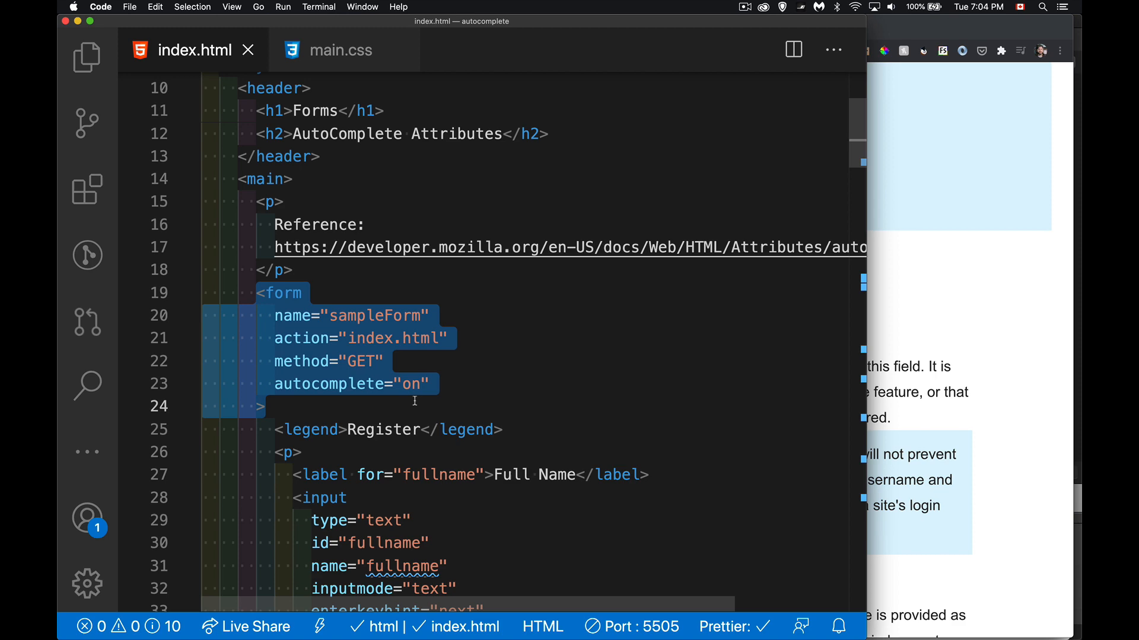
pyautogui.scroll(-3)
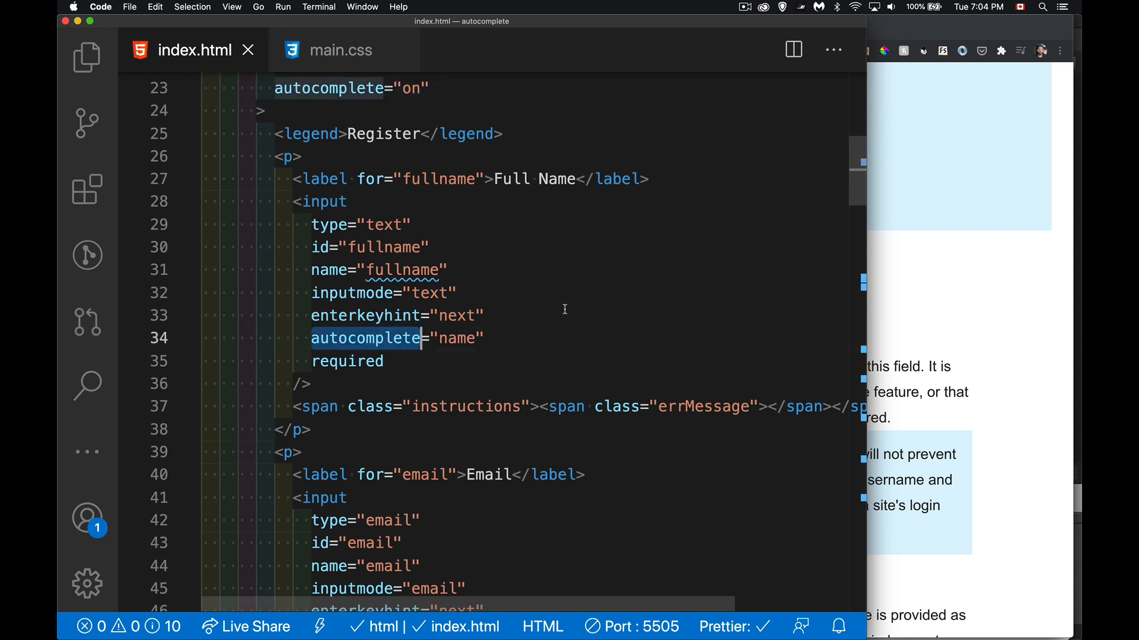
pyautogui.scroll(3)
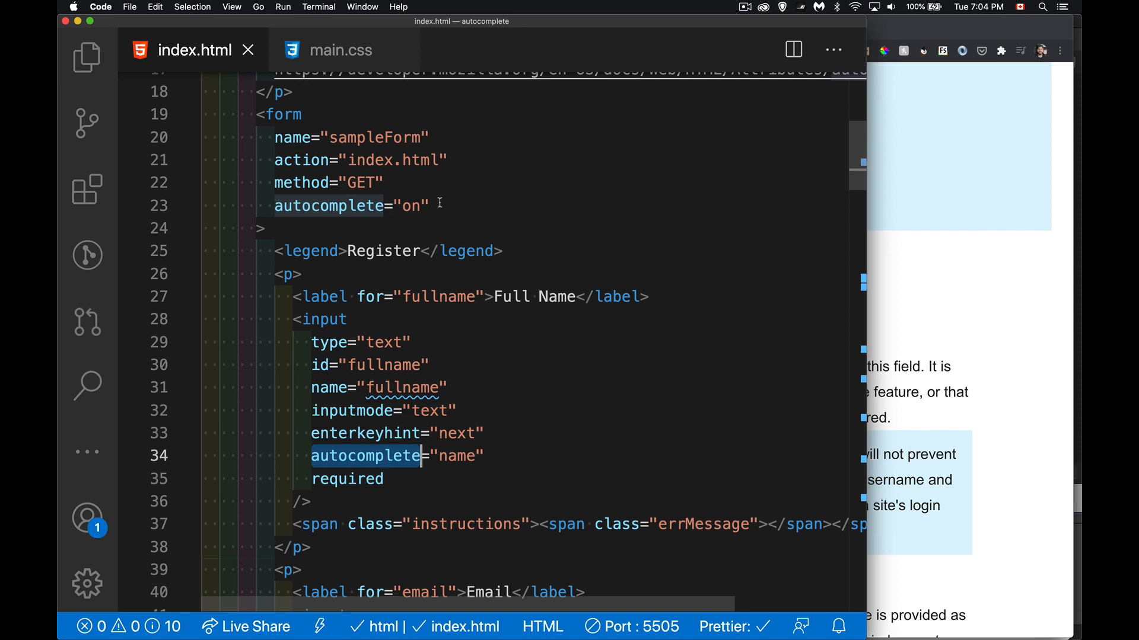
pyautogui.moveTo(501, 465)
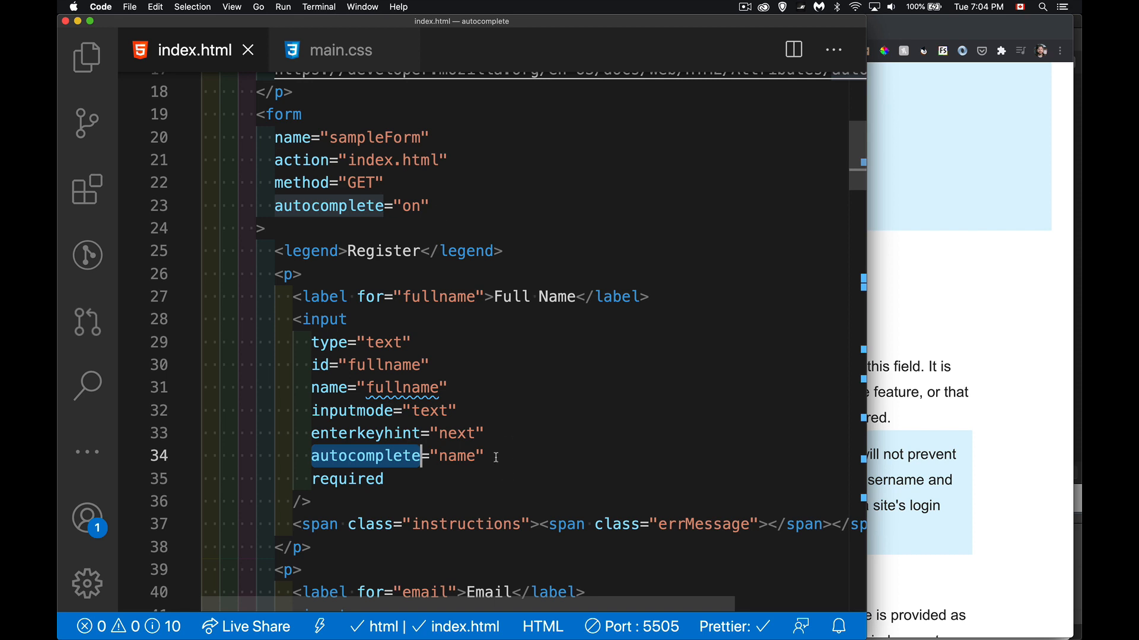
pyautogui.scroll(-3)
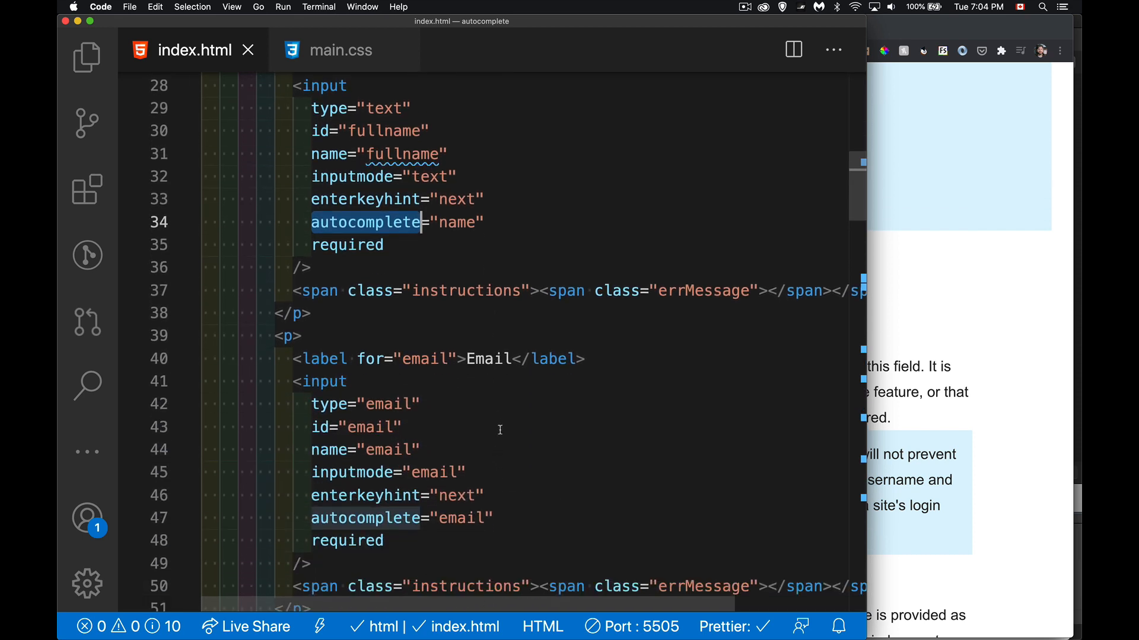
pyautogui.moveTo(755, 394)
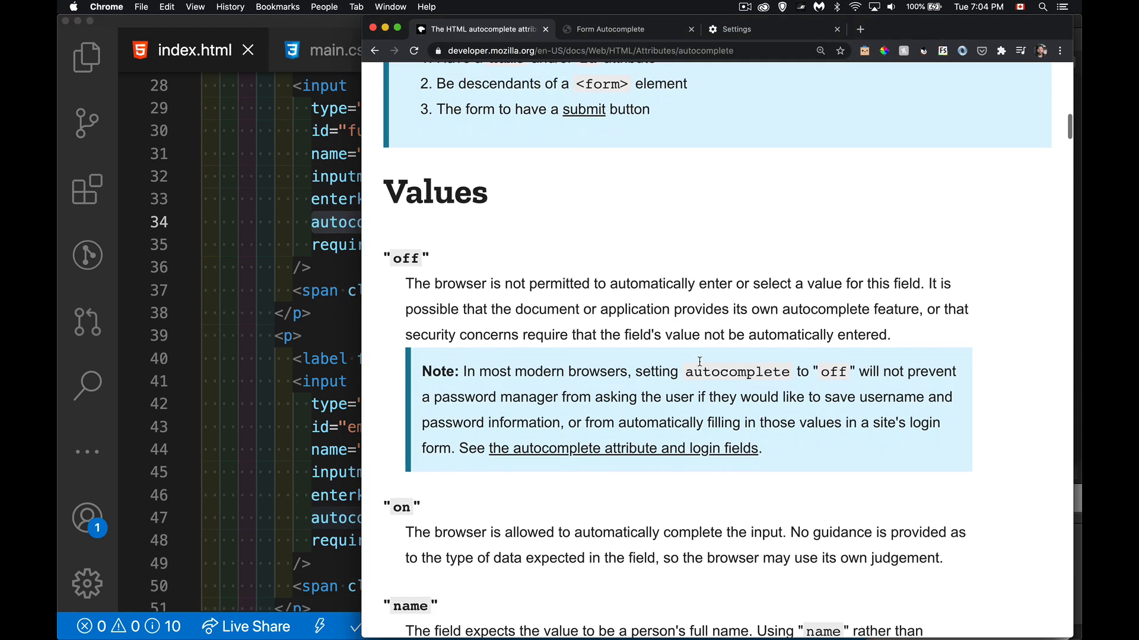
# Read MDN's name value tokens like given-name and family-name, then nickname, email and username
pyautogui.scroll(-3)
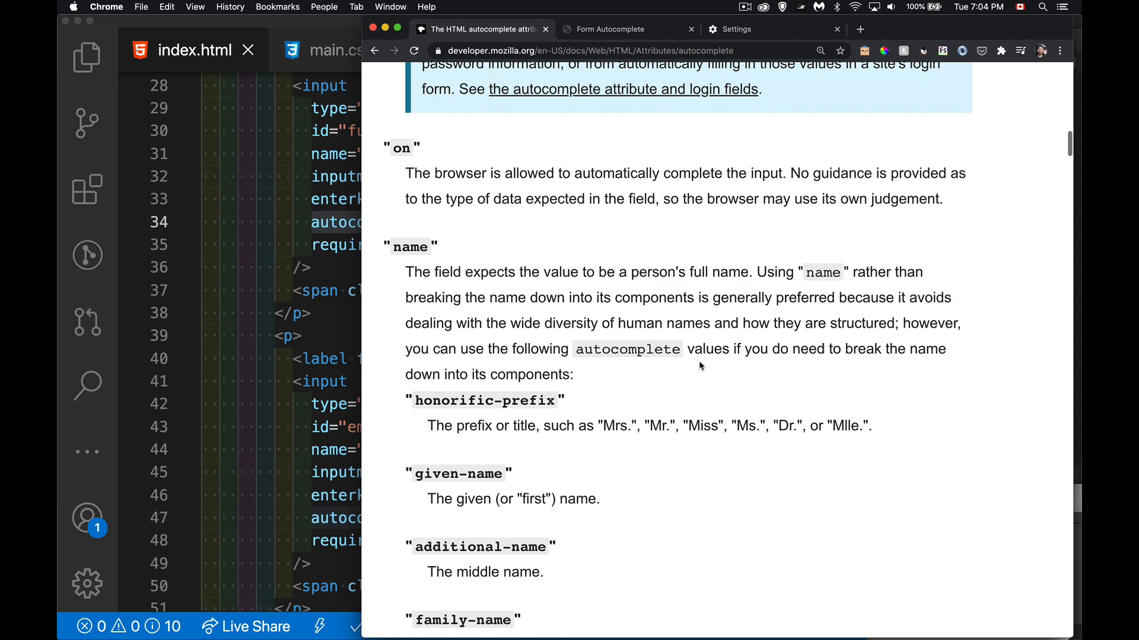
pyautogui.scroll(-3)
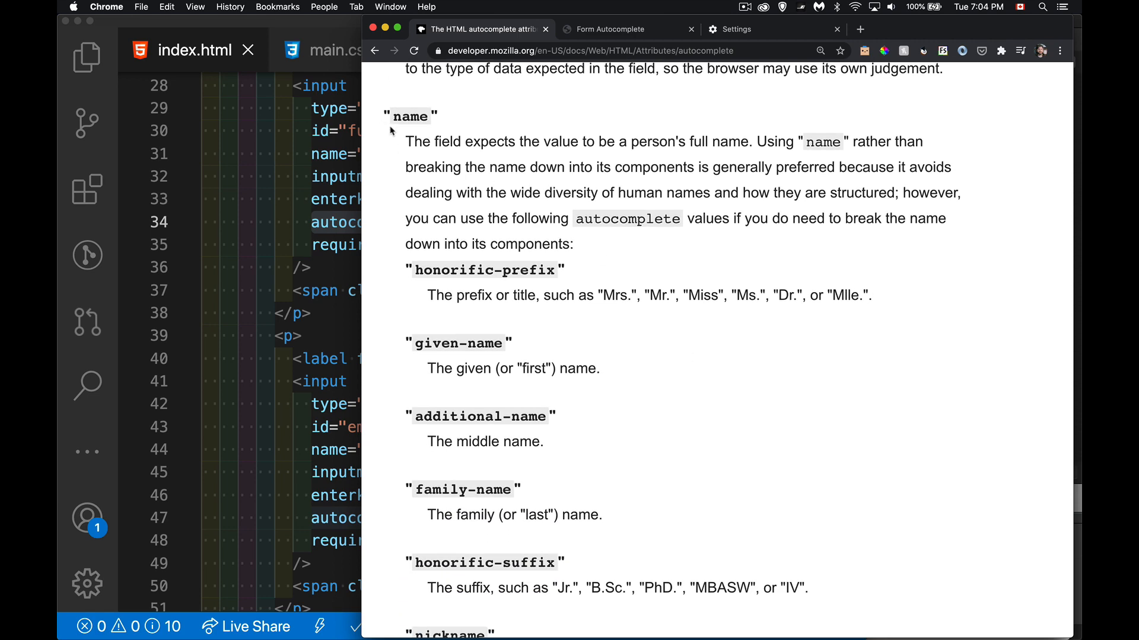
pyautogui.moveTo(440, 128)
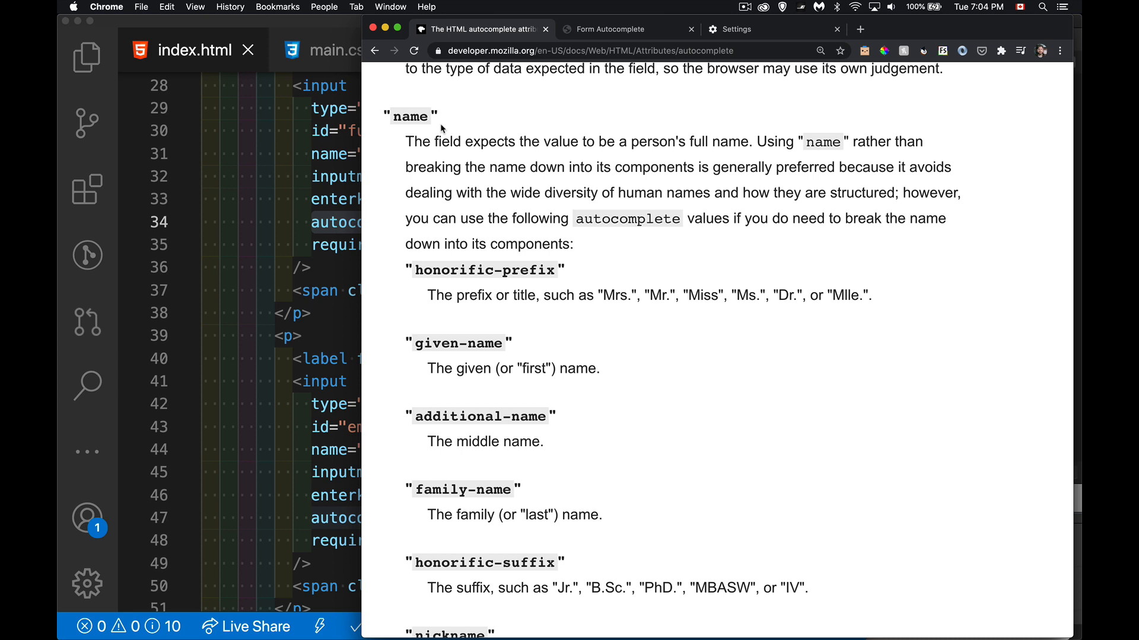
pyautogui.moveTo(656, 371)
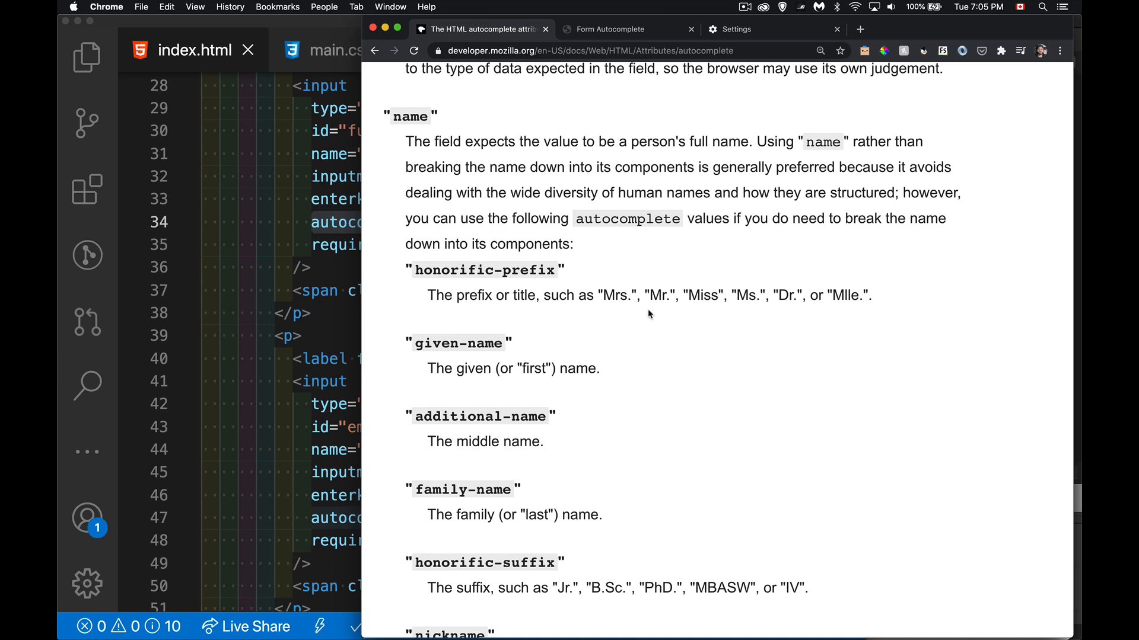
pyautogui.moveTo(630, 371)
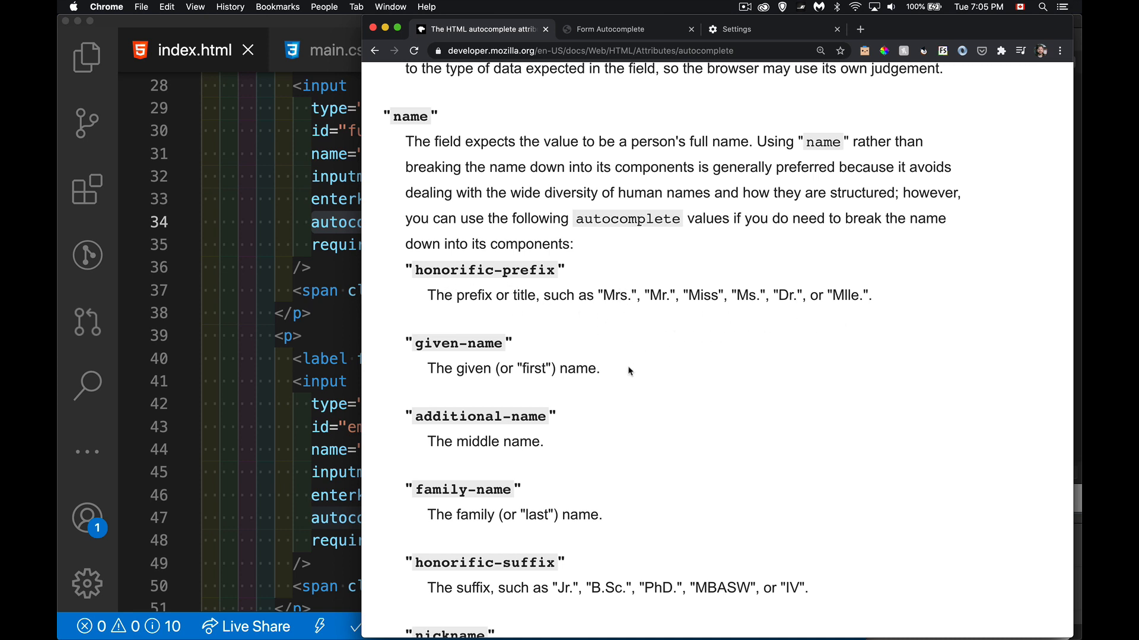
pyautogui.scroll(-3)
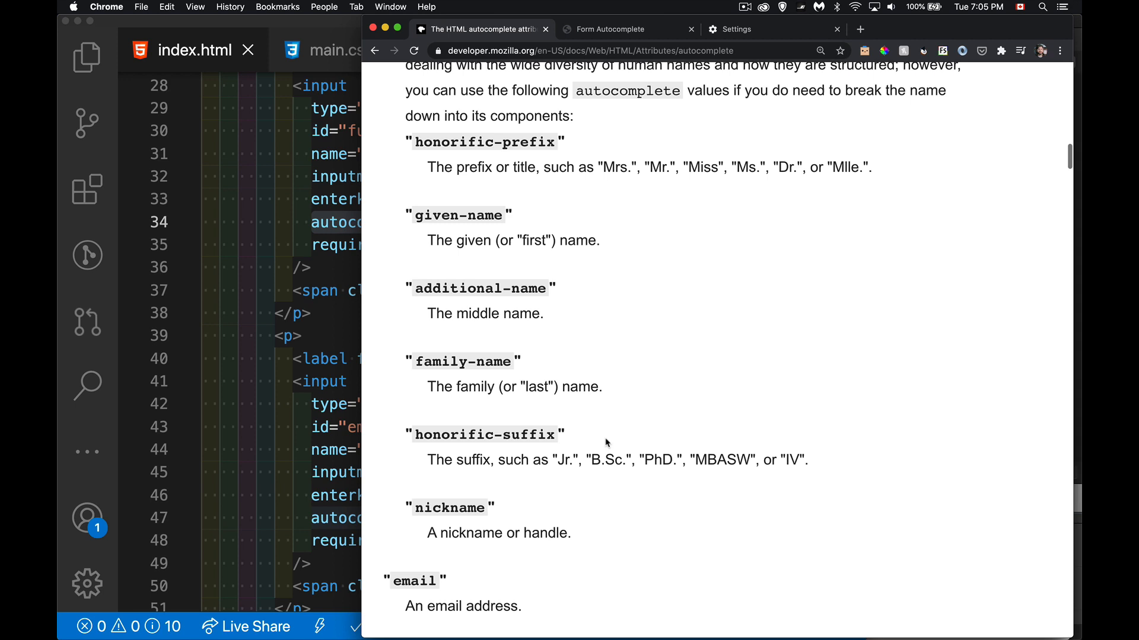
pyautogui.scroll(-3)
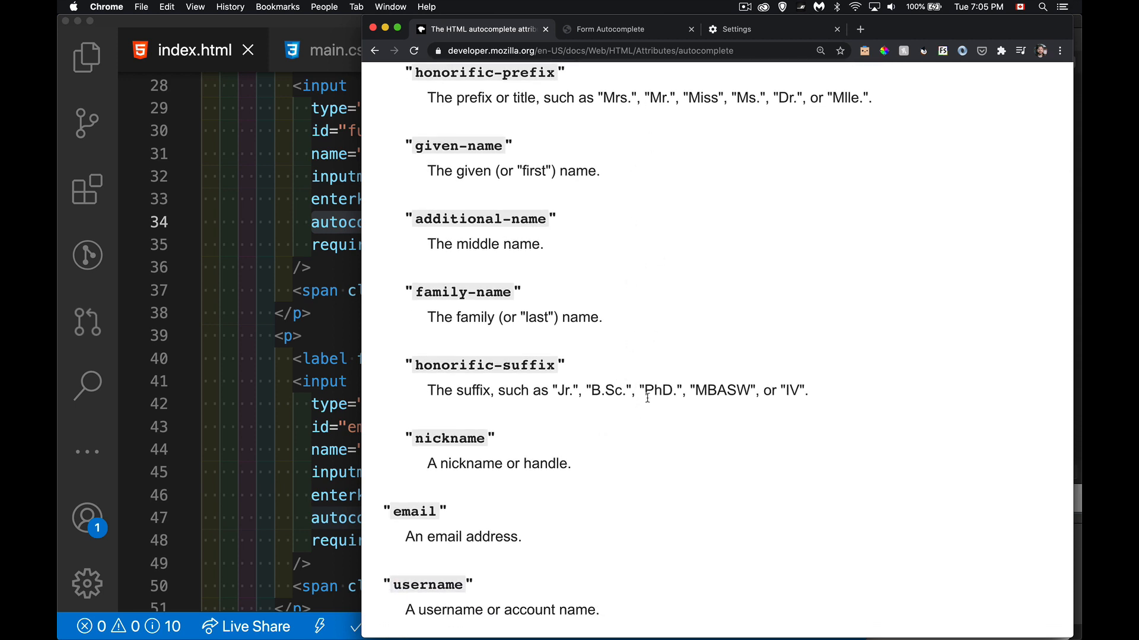
pyautogui.moveTo(646, 425)
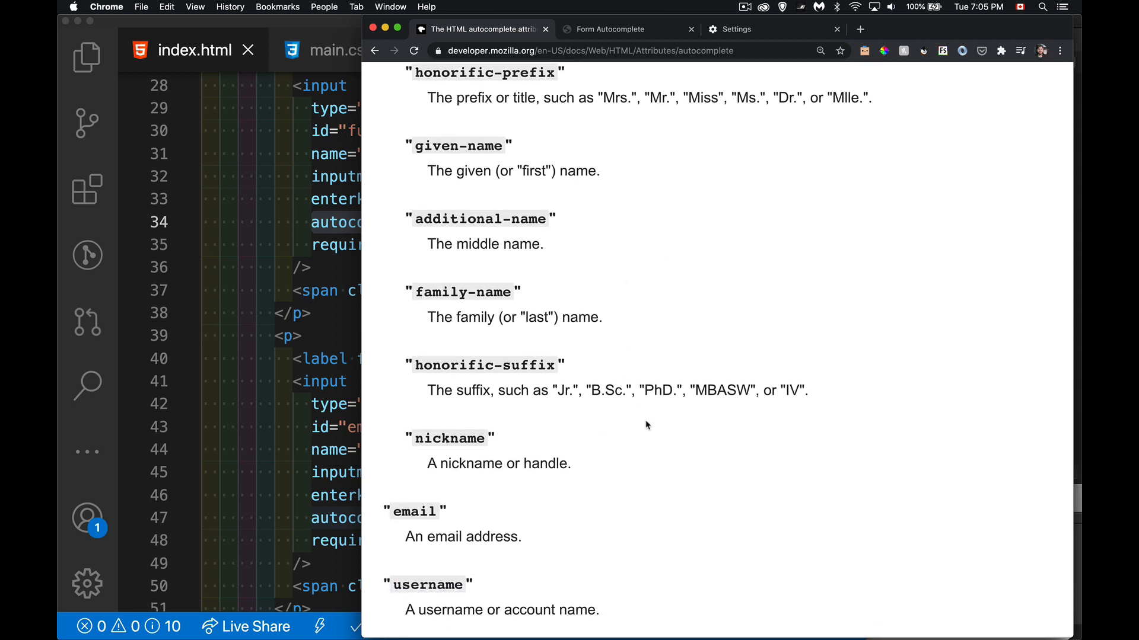
pyautogui.moveTo(656, 363)
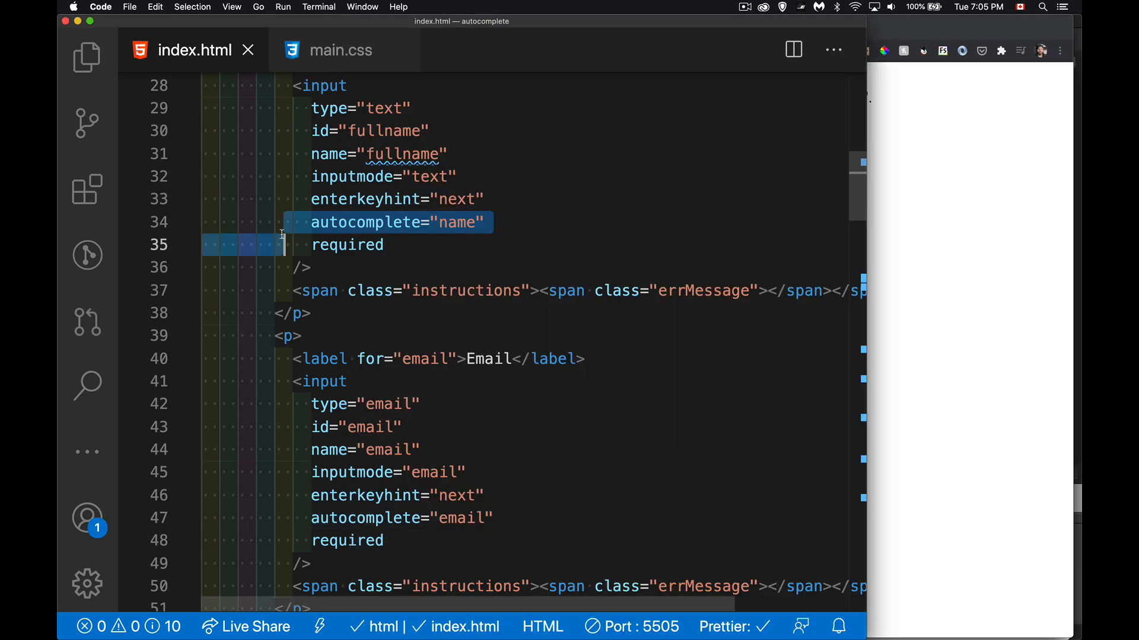
pyautogui.moveTo(465, 268)
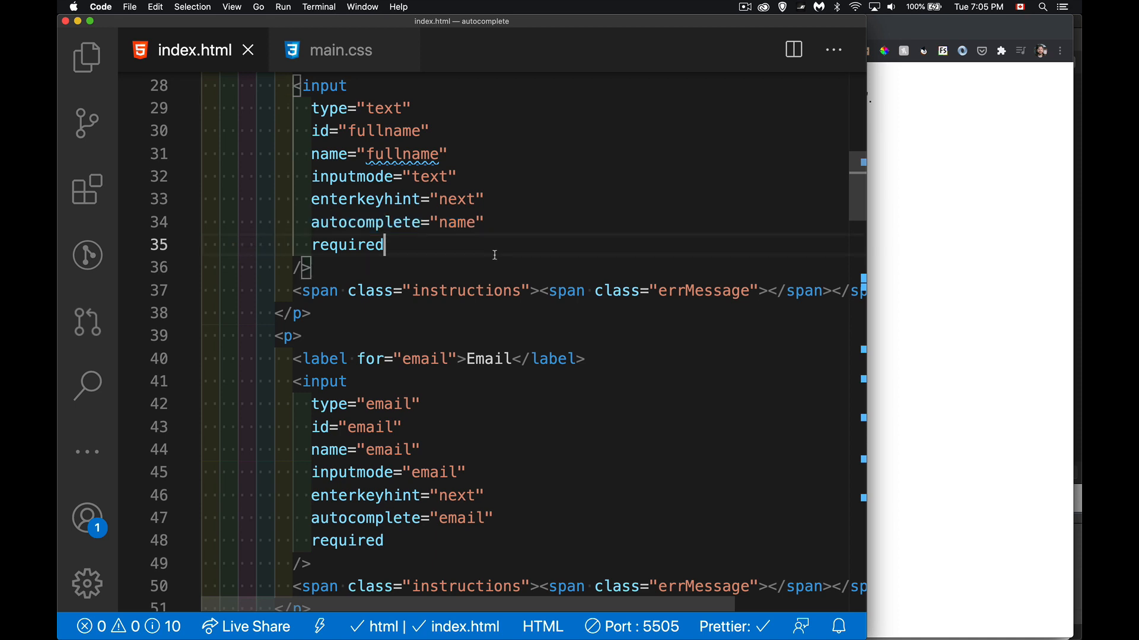
pyautogui.moveTo(503, 245)
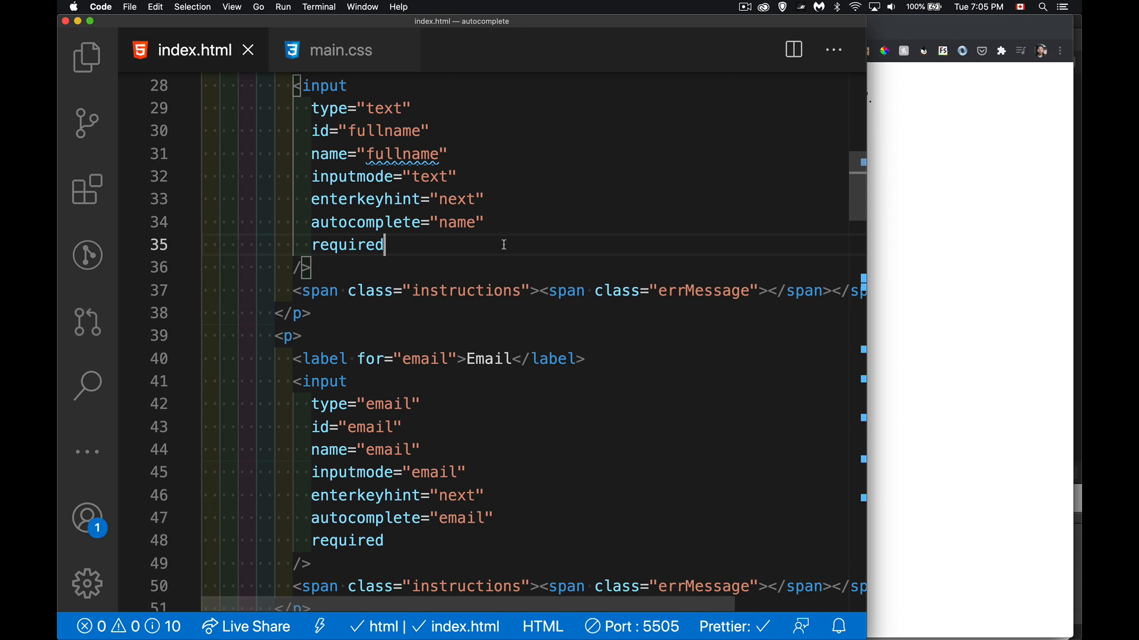
# Change the password input's autocomplete to curr-password, then restore new-password
pyautogui.scroll(-3)
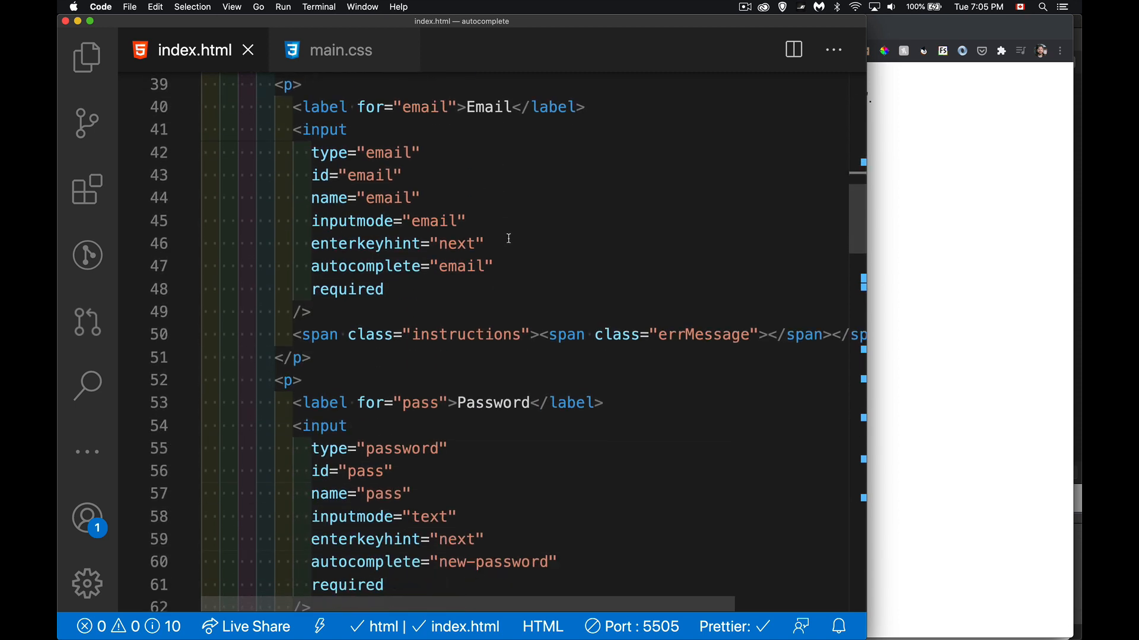
pyautogui.doubleClick(462, 265)
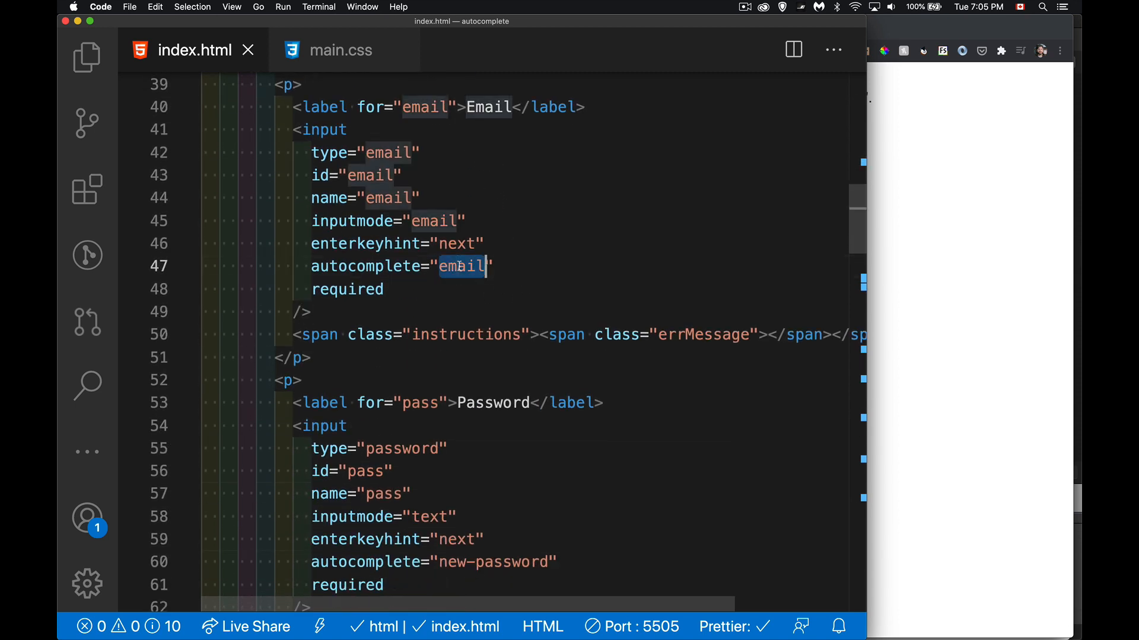
pyautogui.scroll(-3)
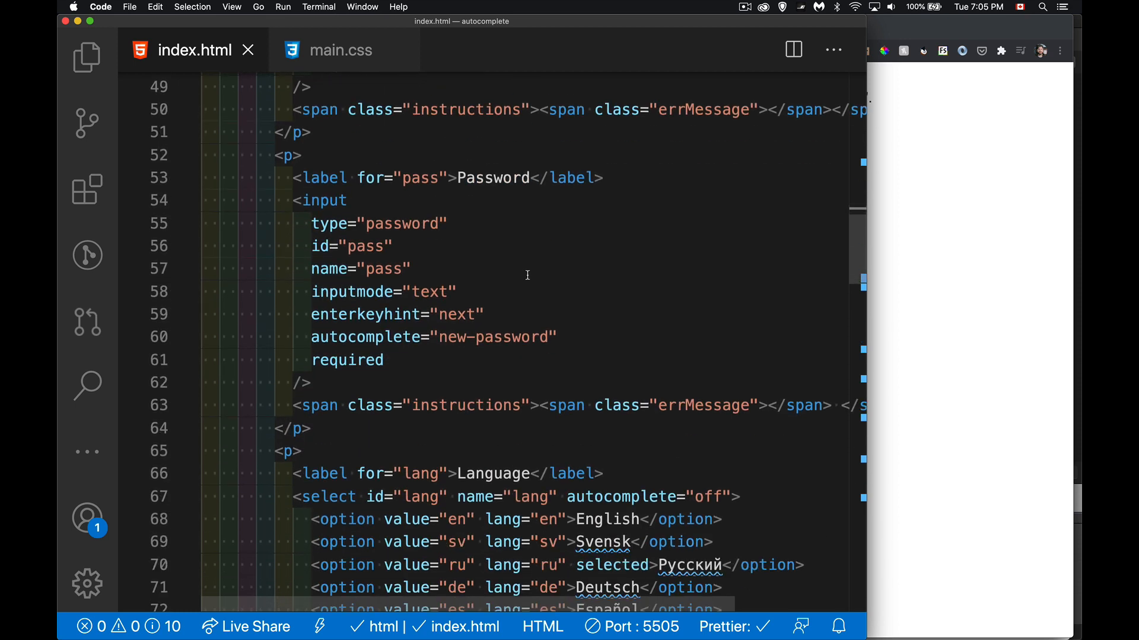
pyautogui.moveTo(440, 334)
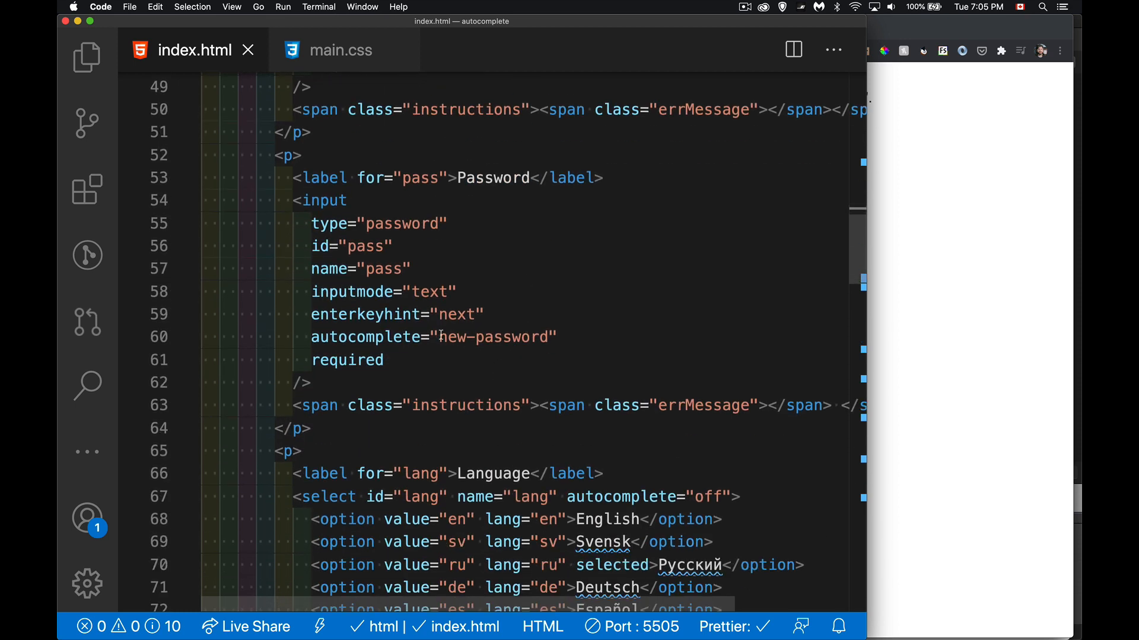
pyautogui.write('cur')
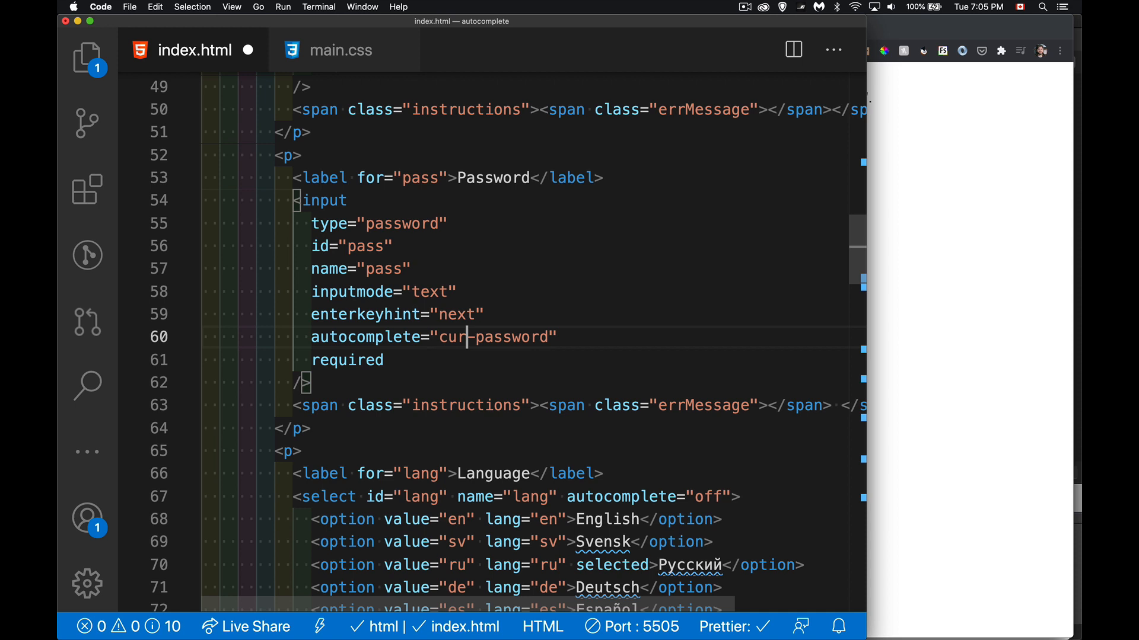
pyautogui.write('r')
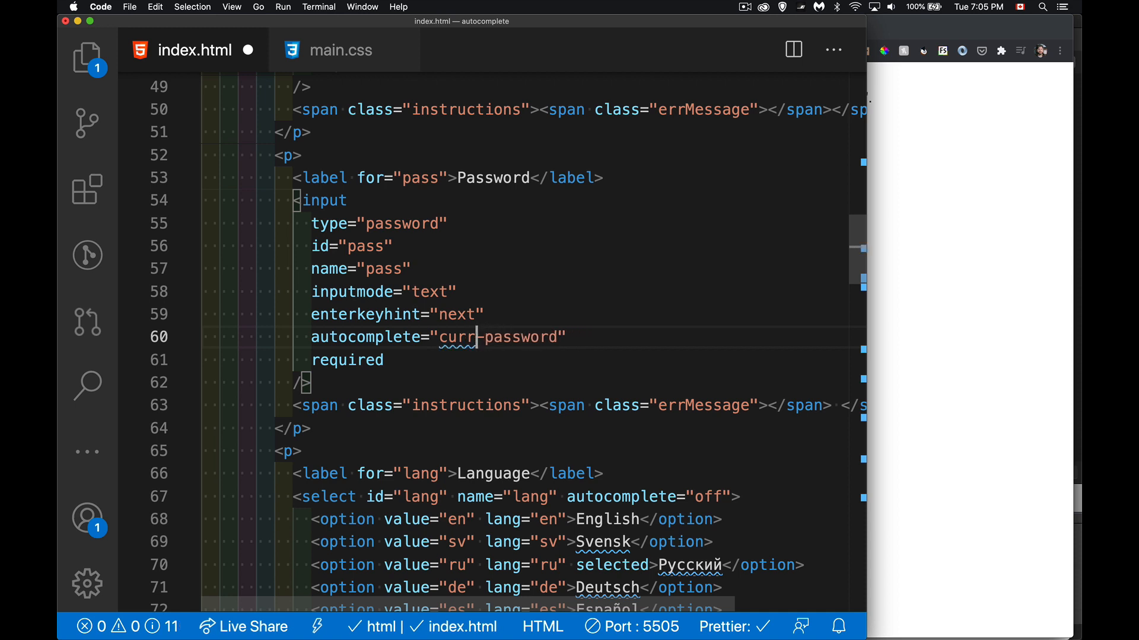
pyautogui.write('new')
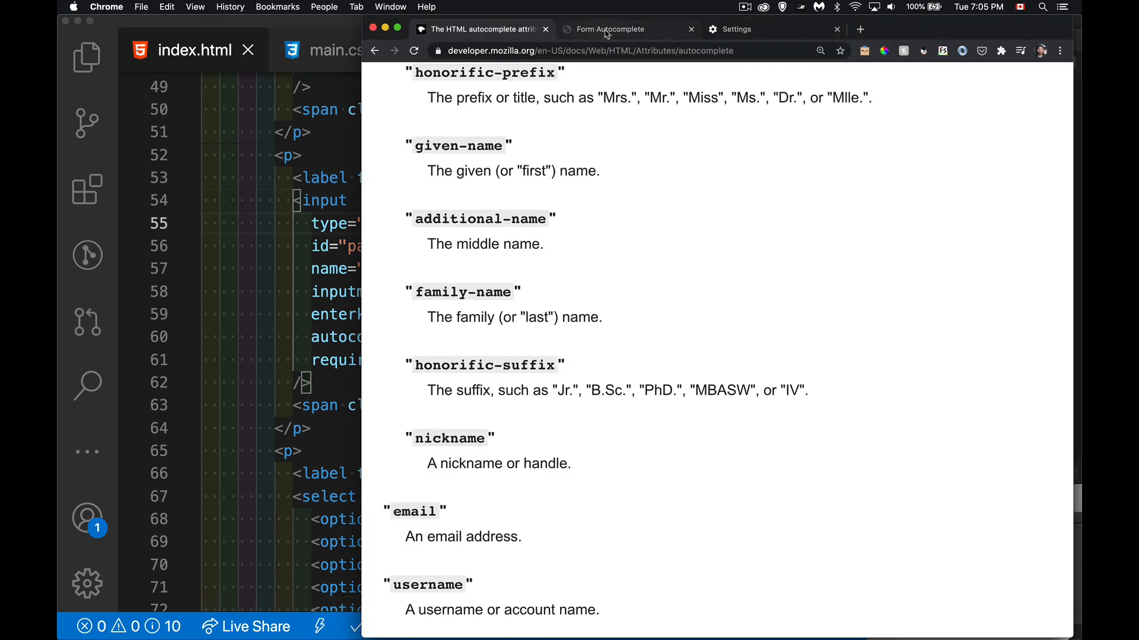
# Check the Password field's saved-login and strong-password suggestions, then focus Email
pyautogui.click(618, 29)
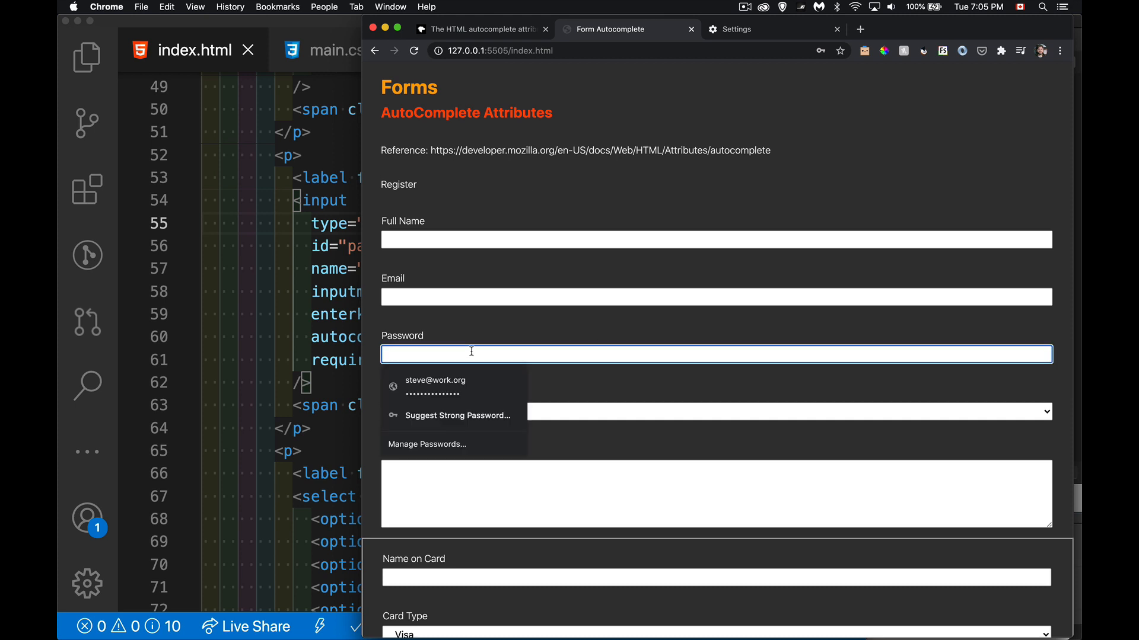
pyautogui.moveTo(476, 415)
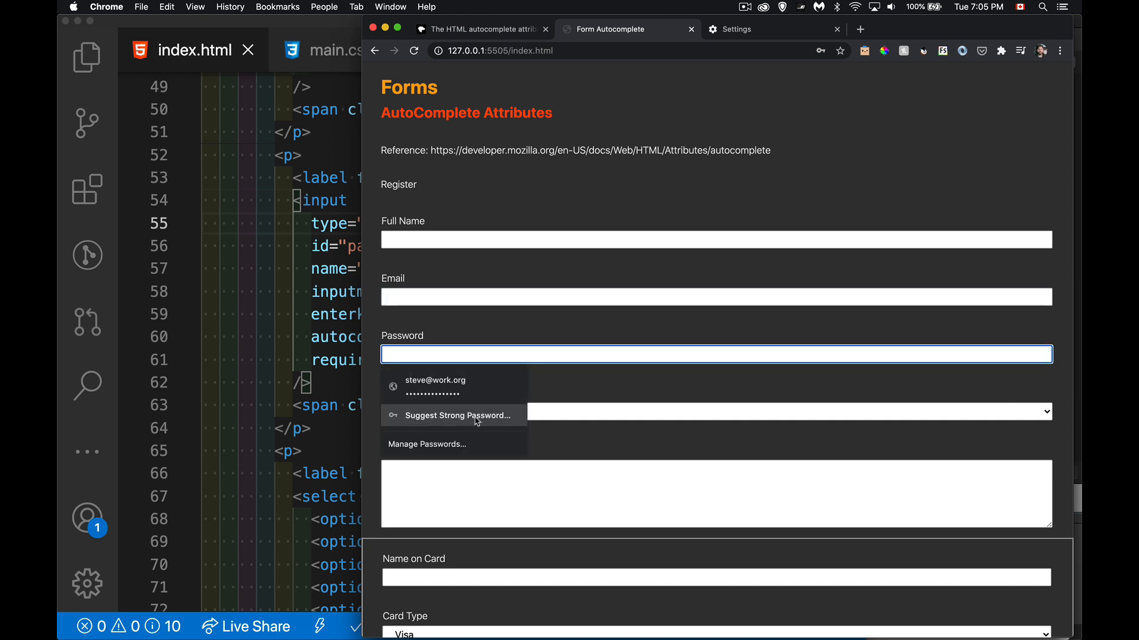
pyautogui.moveTo(437, 422)
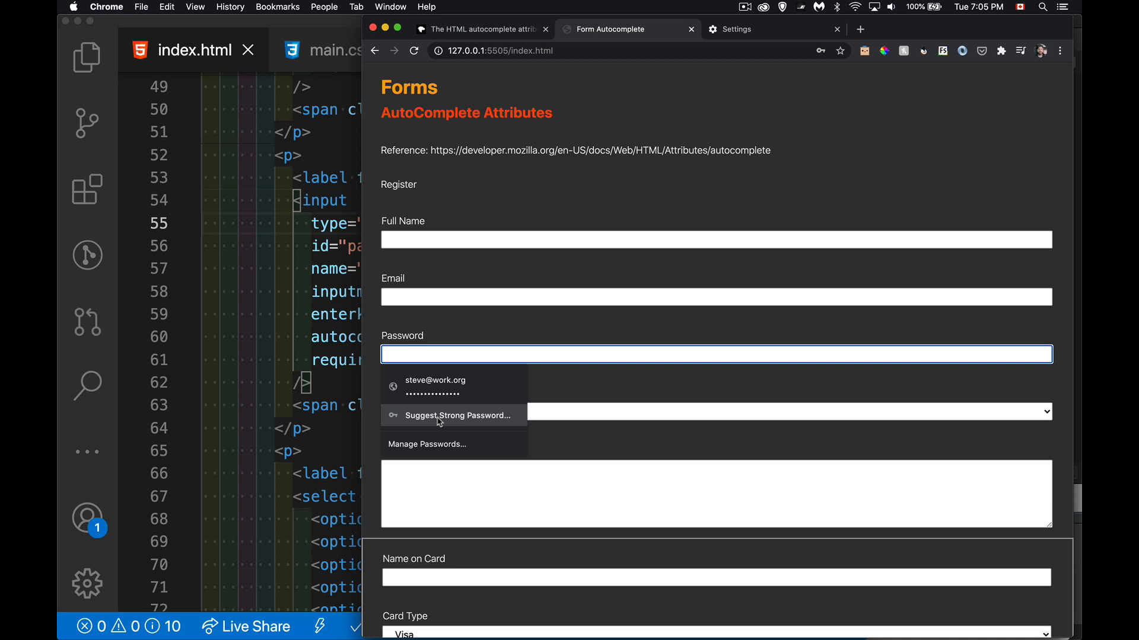
pyautogui.moveTo(449, 423)
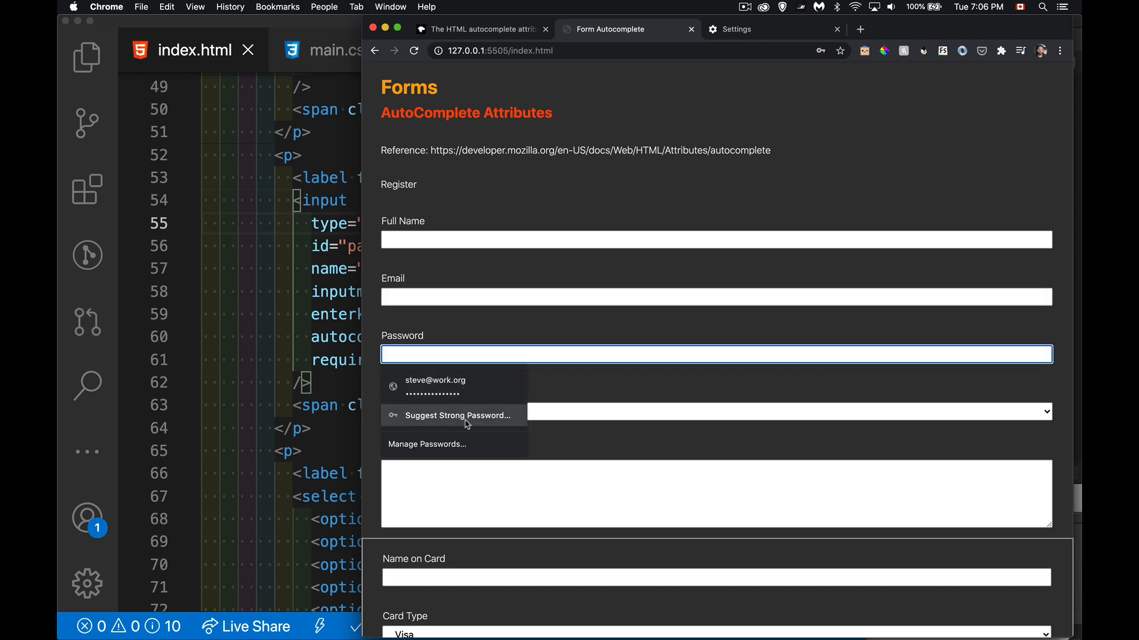
pyautogui.click(435, 381)
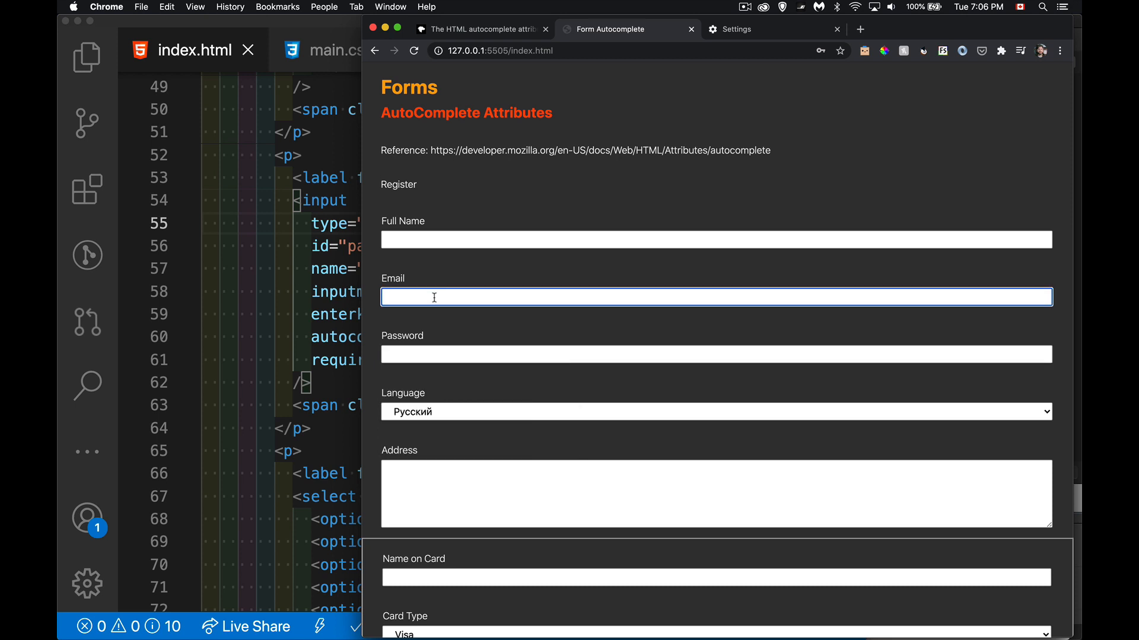
# Type 'steve@' into Email and 'steve' into Full Name to test autofill
pyautogui.write('steve')
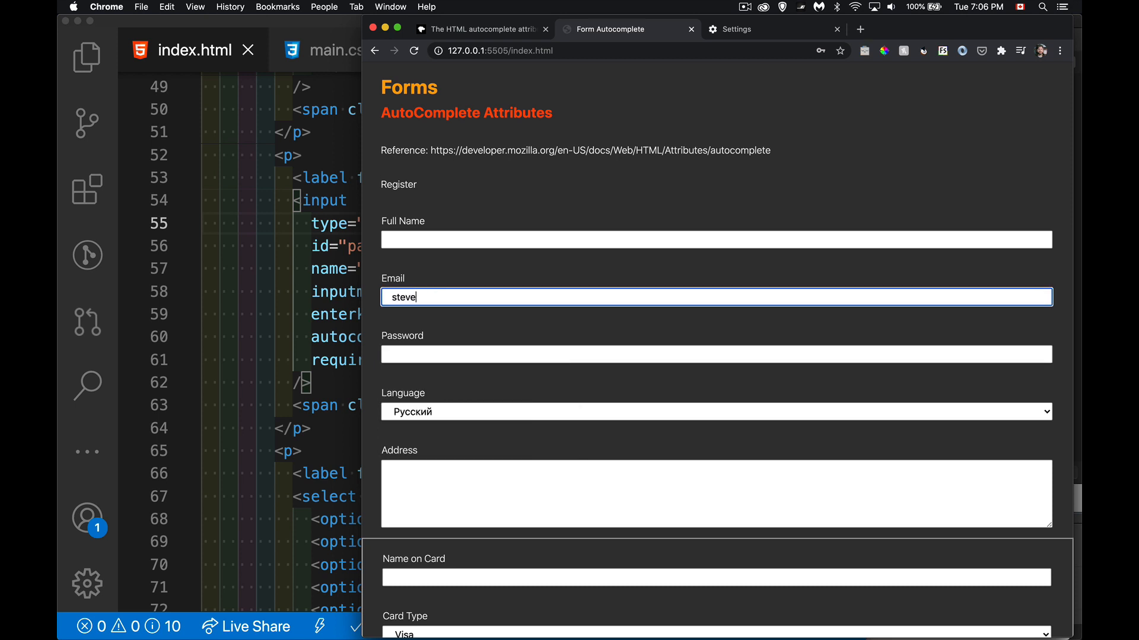
pyautogui.write('@')
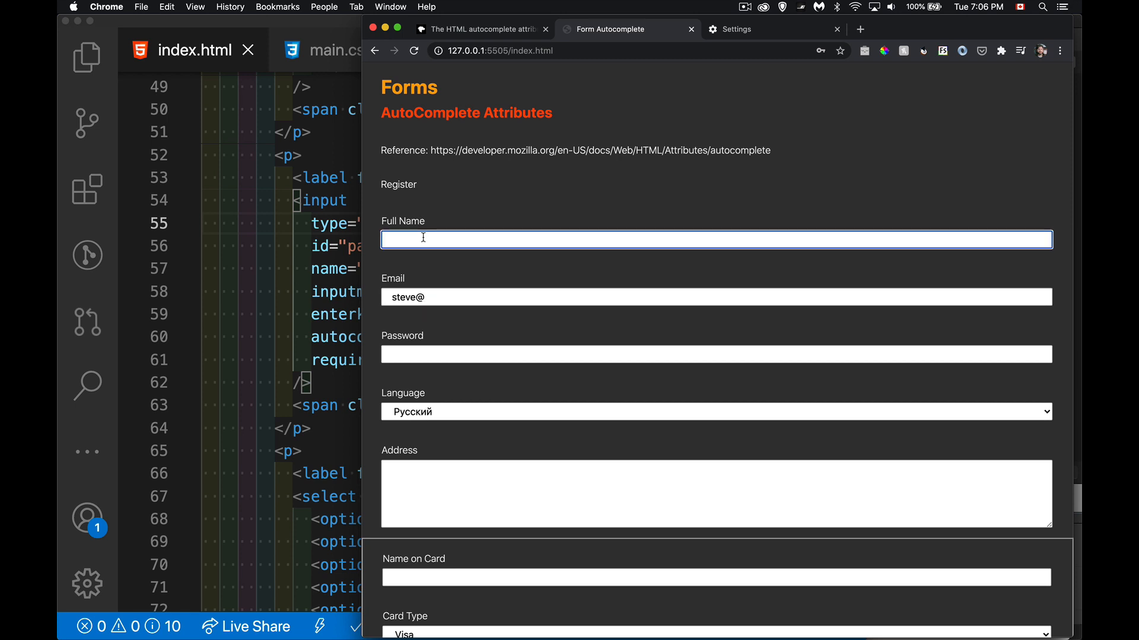
pyautogui.write('steve')
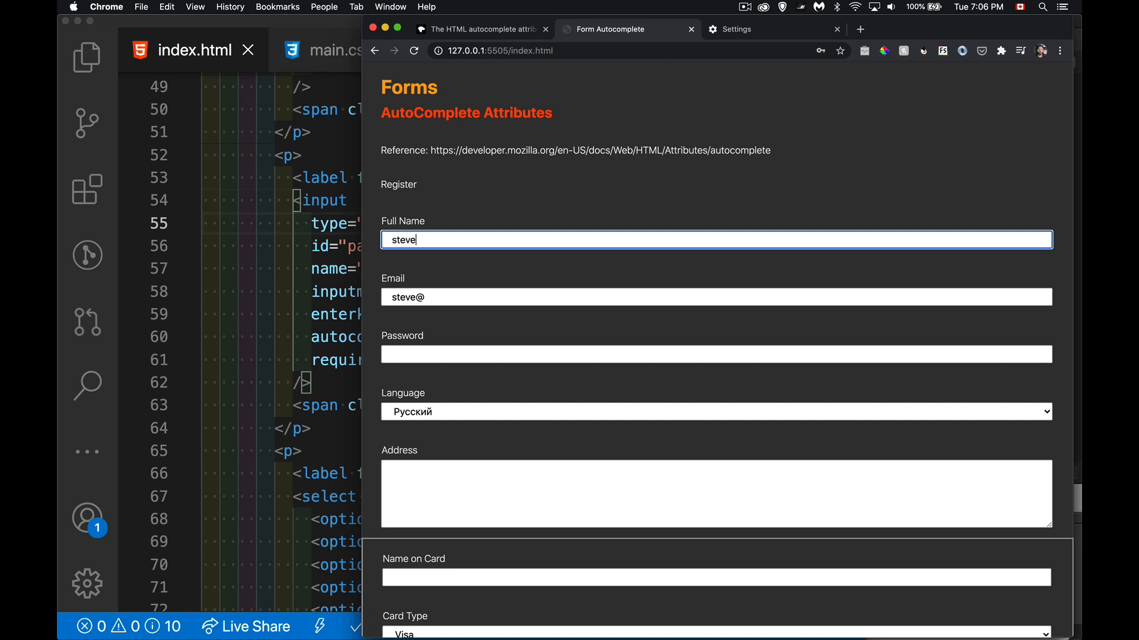
pyautogui.moveTo(474, 261)
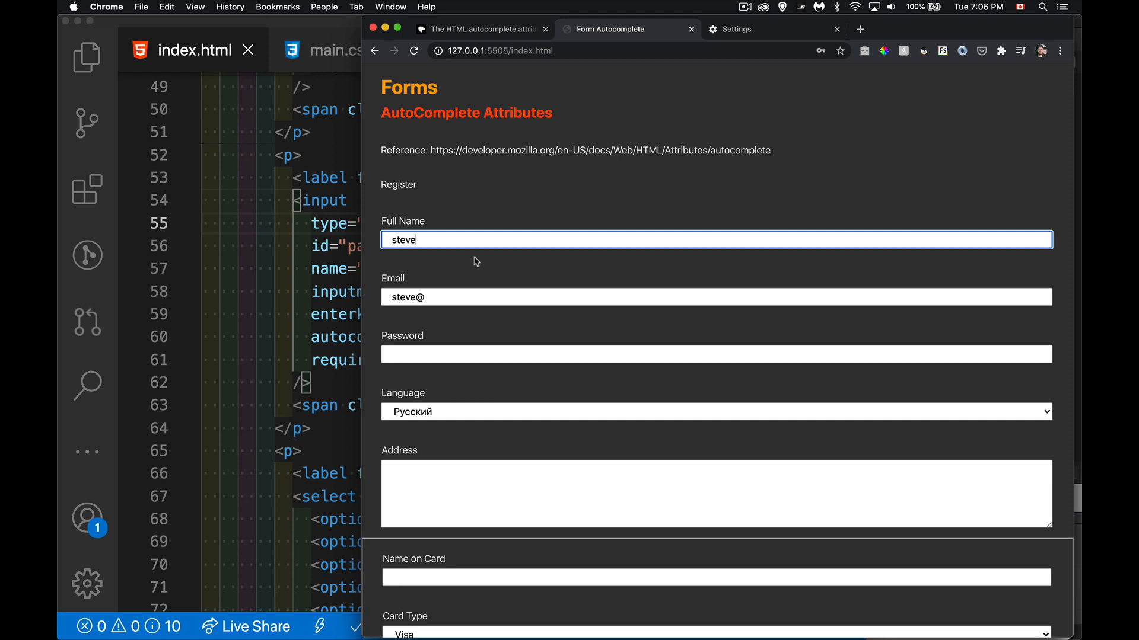
pyautogui.moveTo(750, 32)
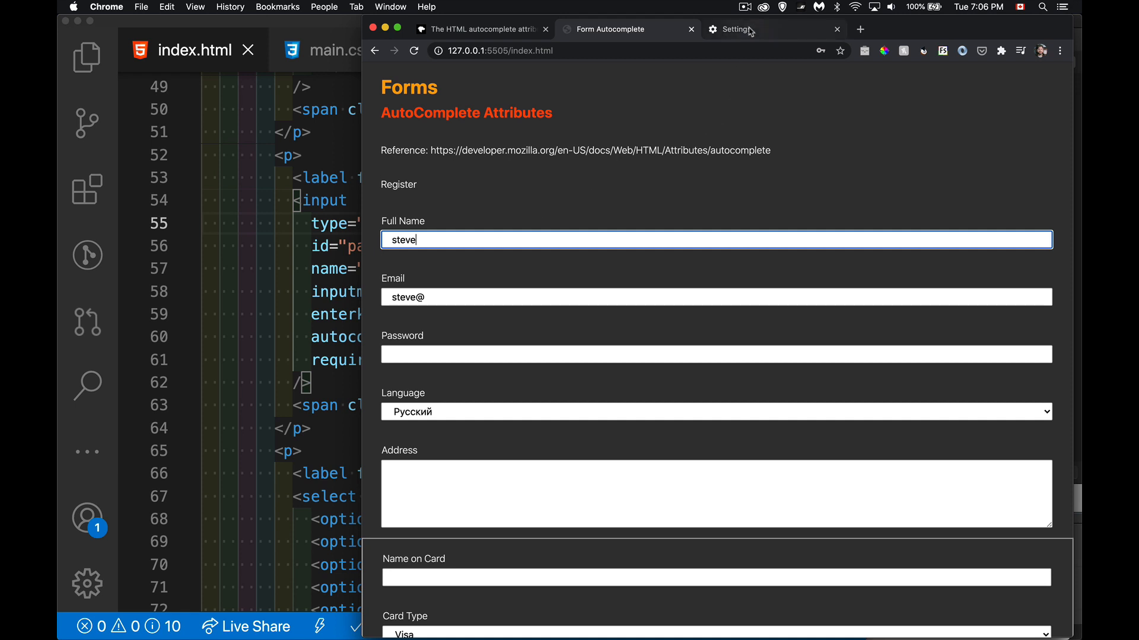
# Check Chrome's Payment methods and Addresses autofill pages, confirming both saving options are off
pyautogui.click(736, 29)
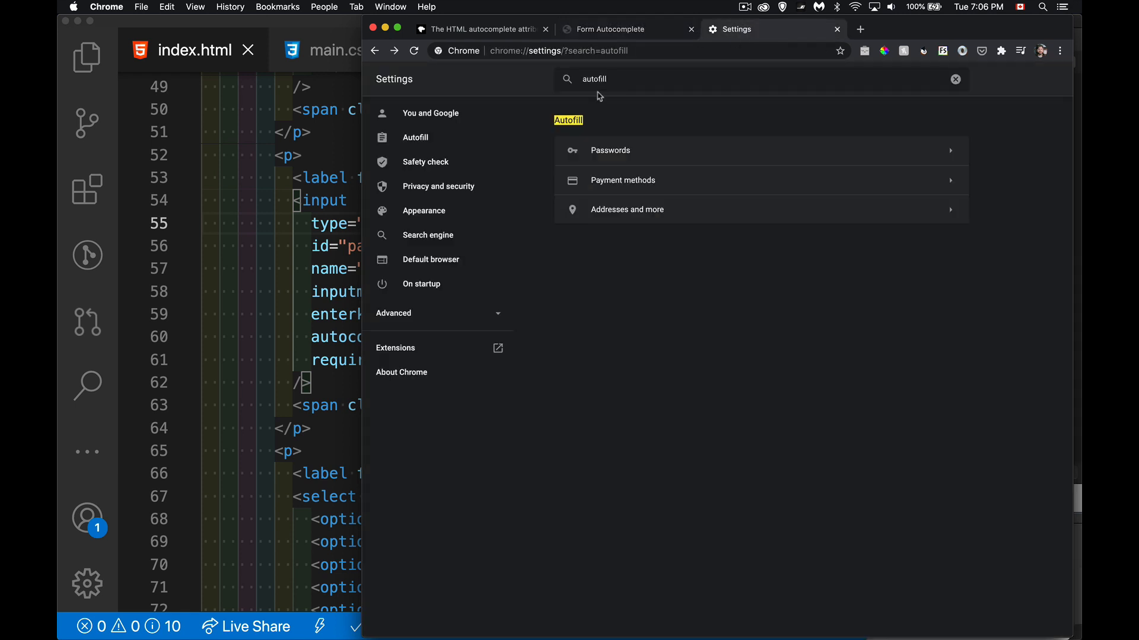
pyautogui.moveTo(717, 74)
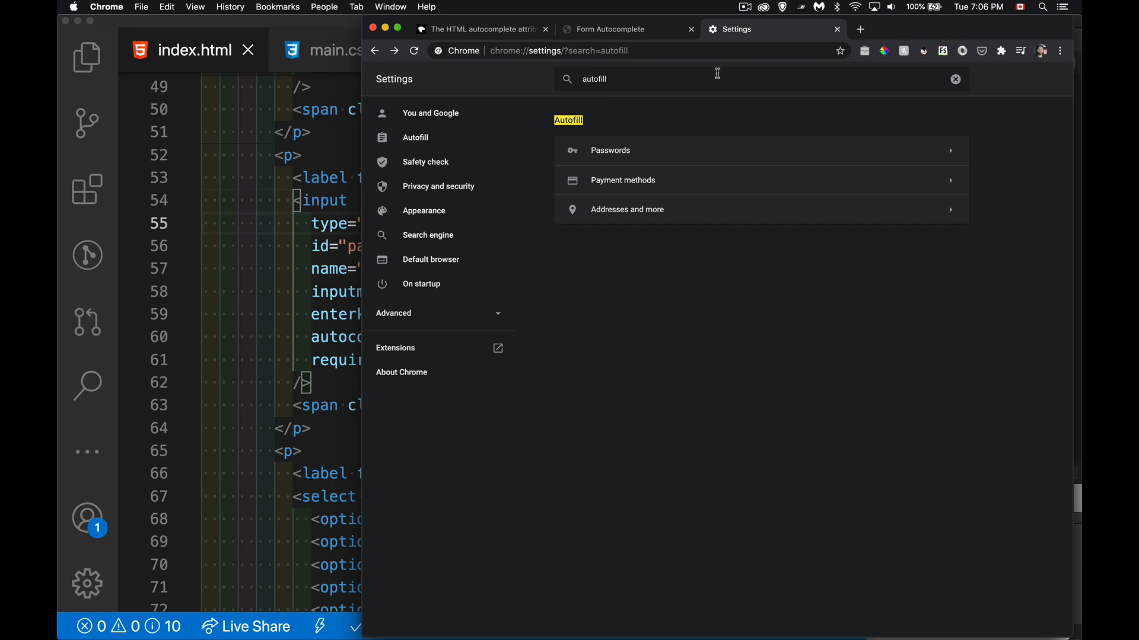
pyautogui.click(1060, 49)
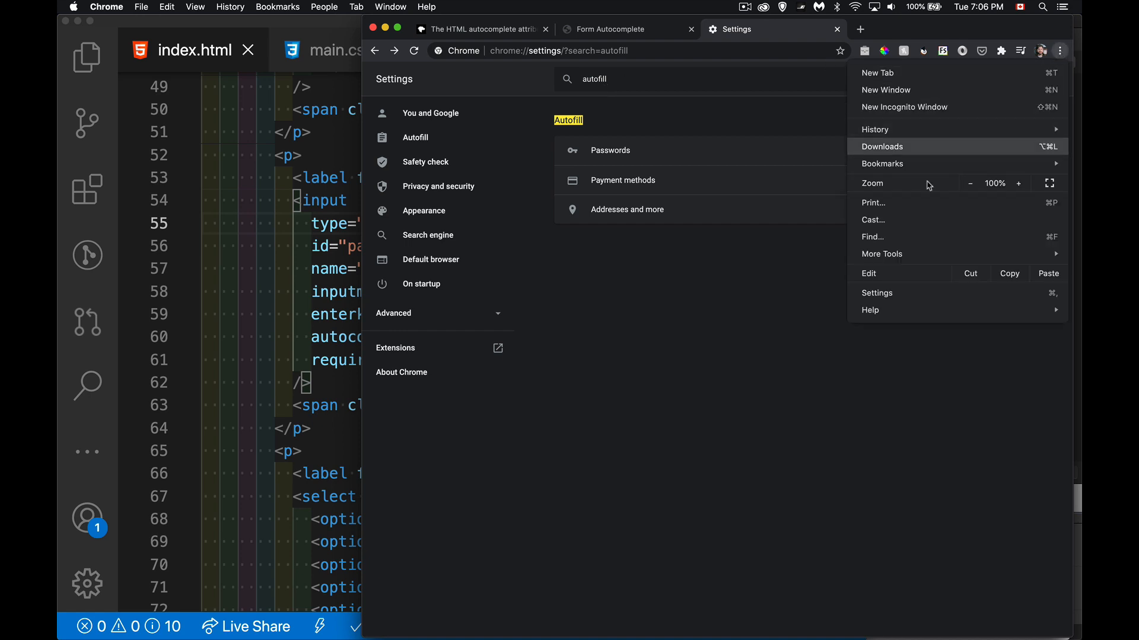
pyautogui.click(630, 79)
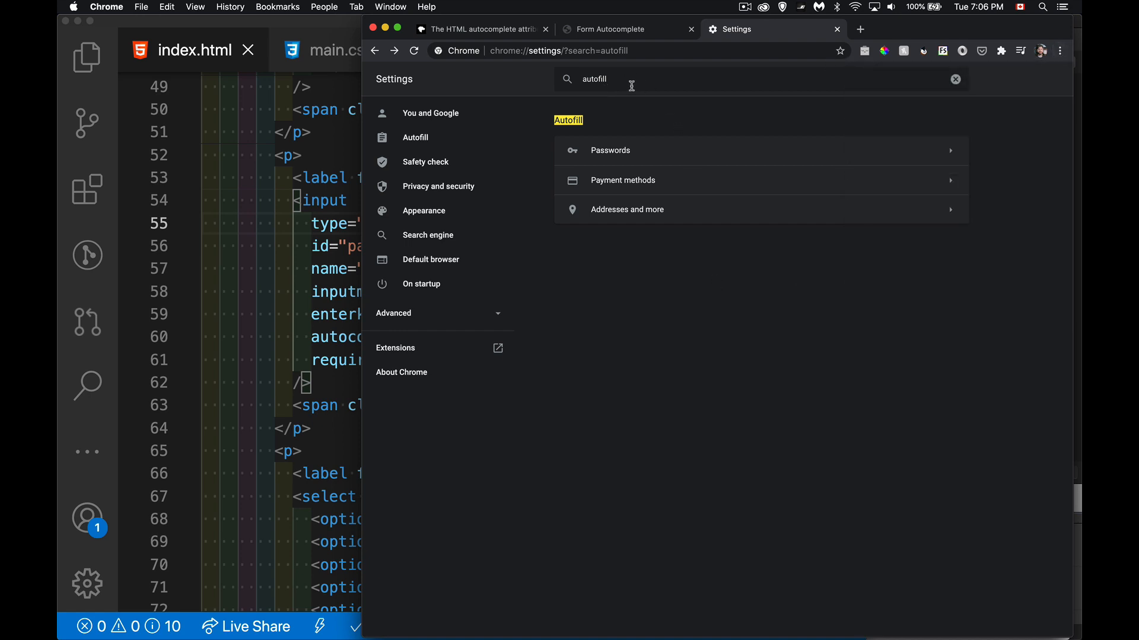
pyautogui.moveTo(660, 238)
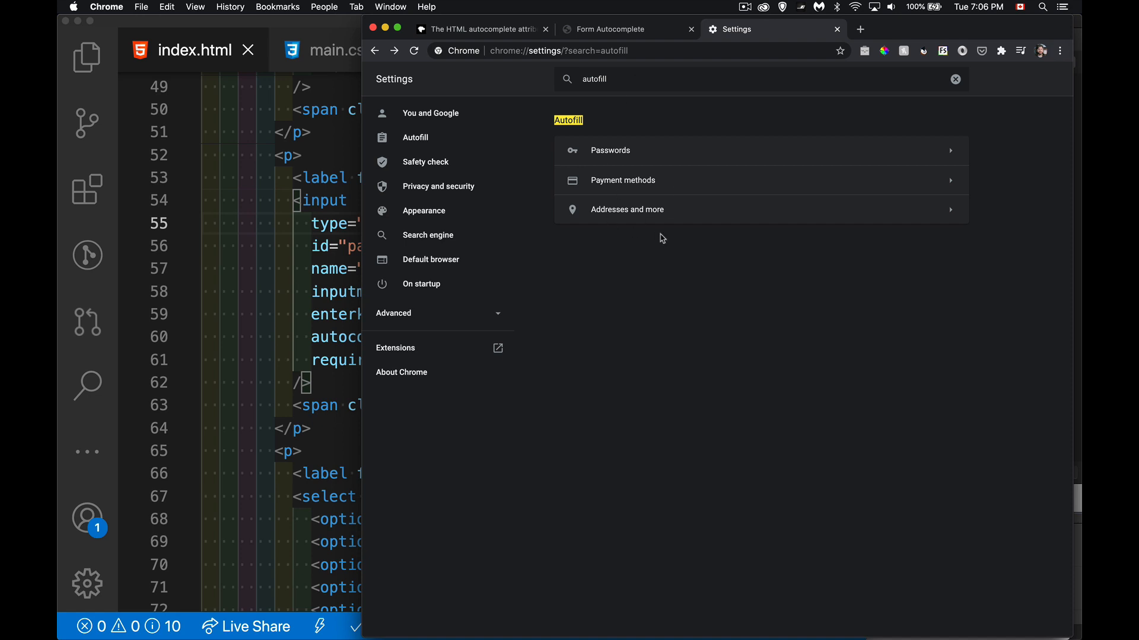
pyautogui.moveTo(671, 156)
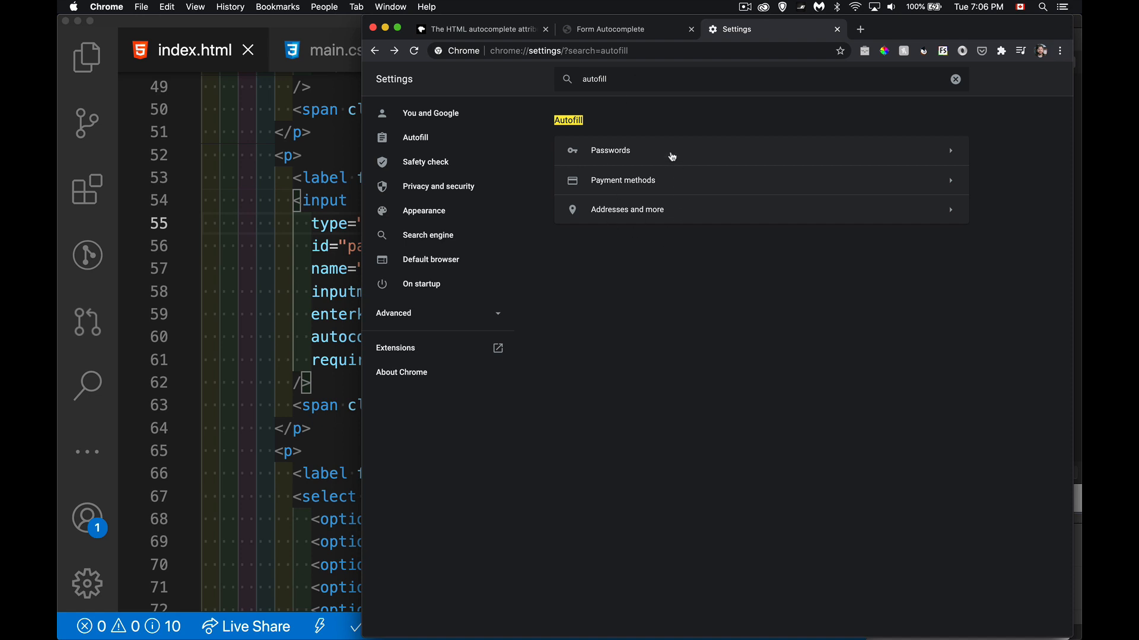
pyautogui.moveTo(693, 181)
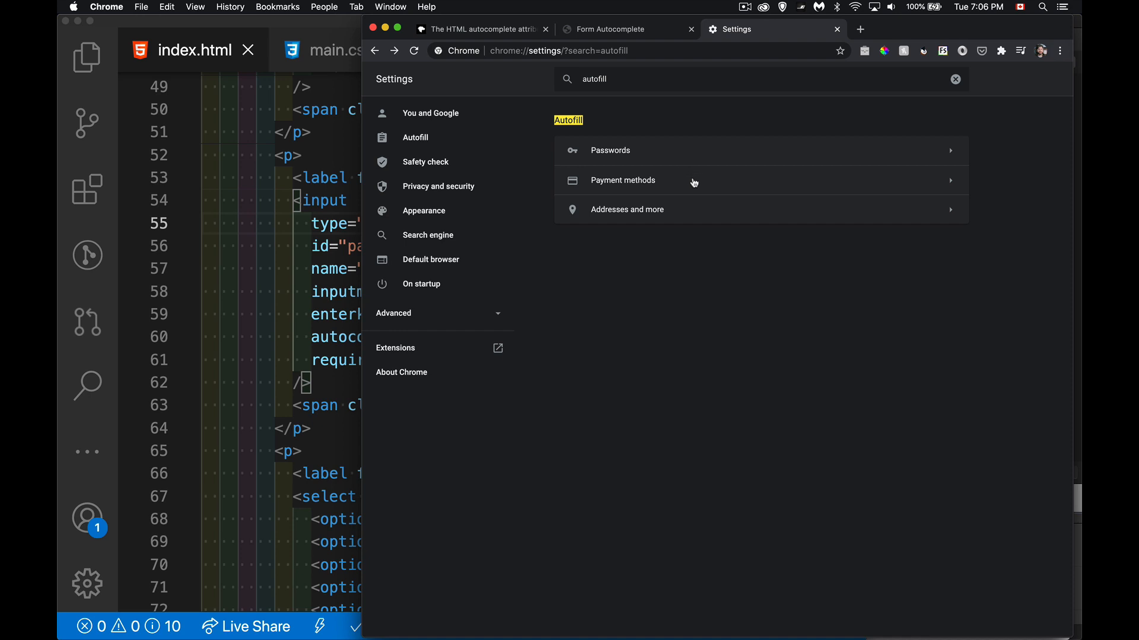
pyautogui.click(622, 180)
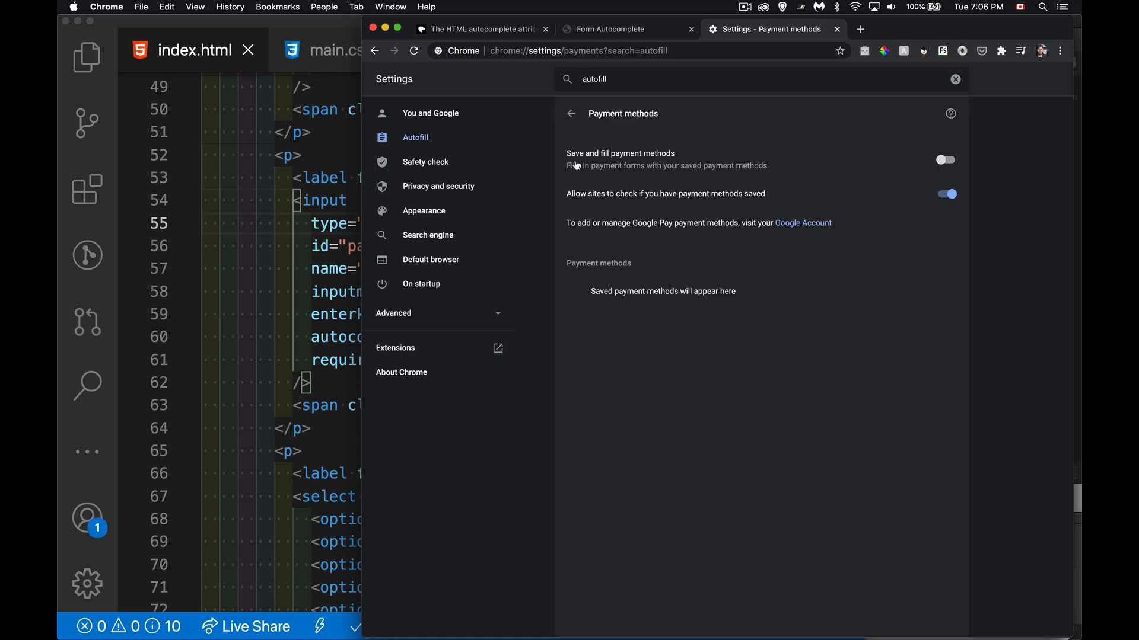
pyautogui.moveTo(683, 161)
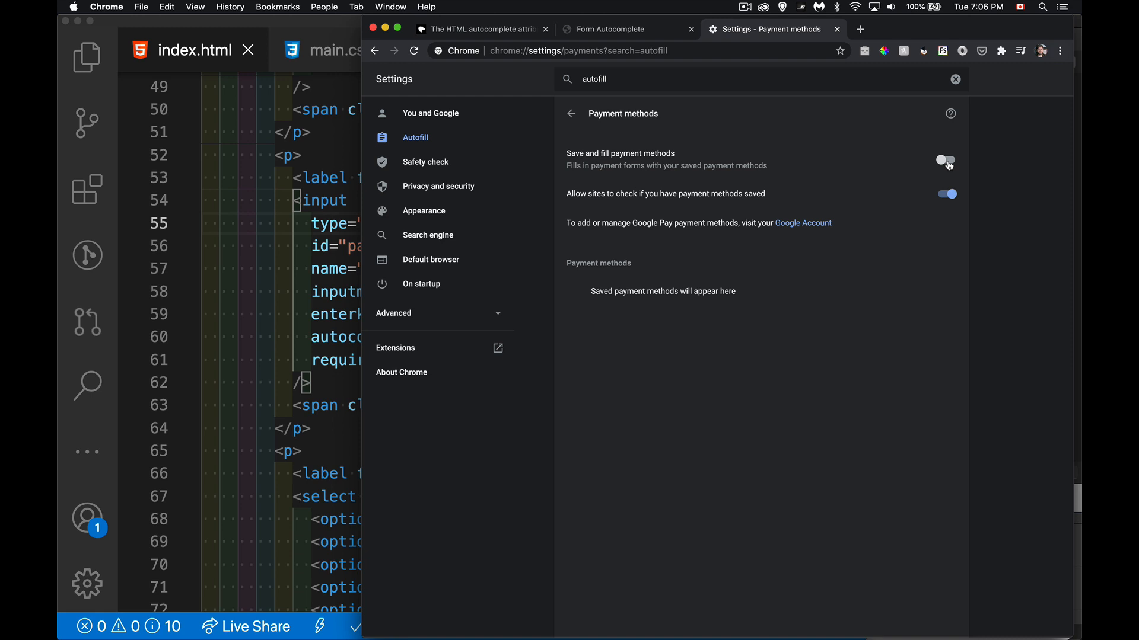
pyautogui.click(945, 160)
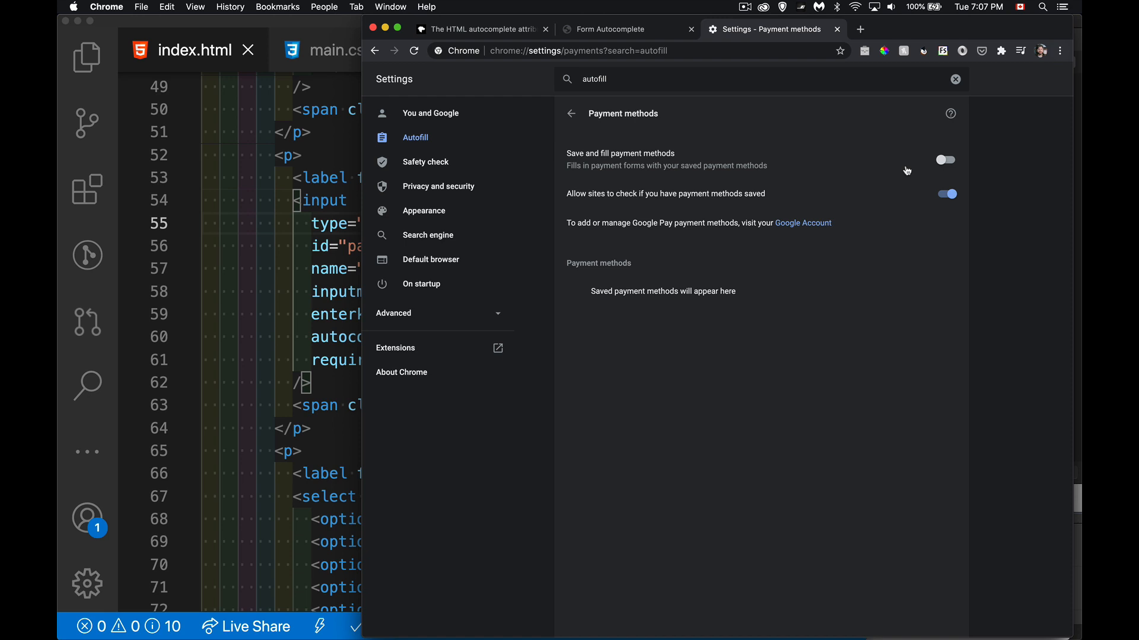
pyautogui.moveTo(580, 120)
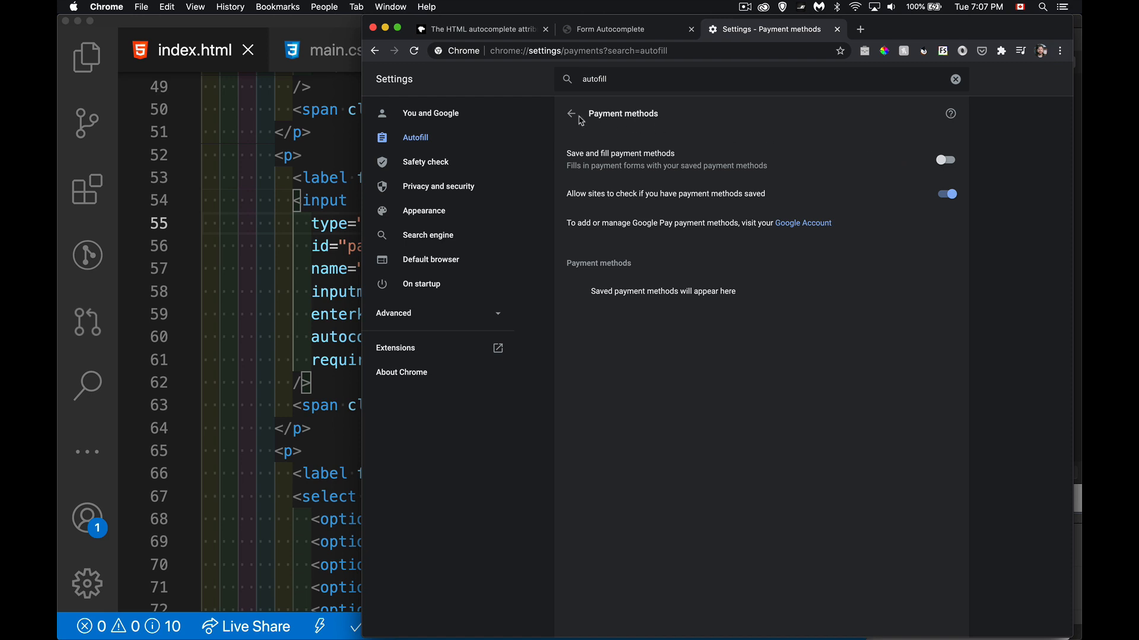
pyautogui.moveTo(572, 121)
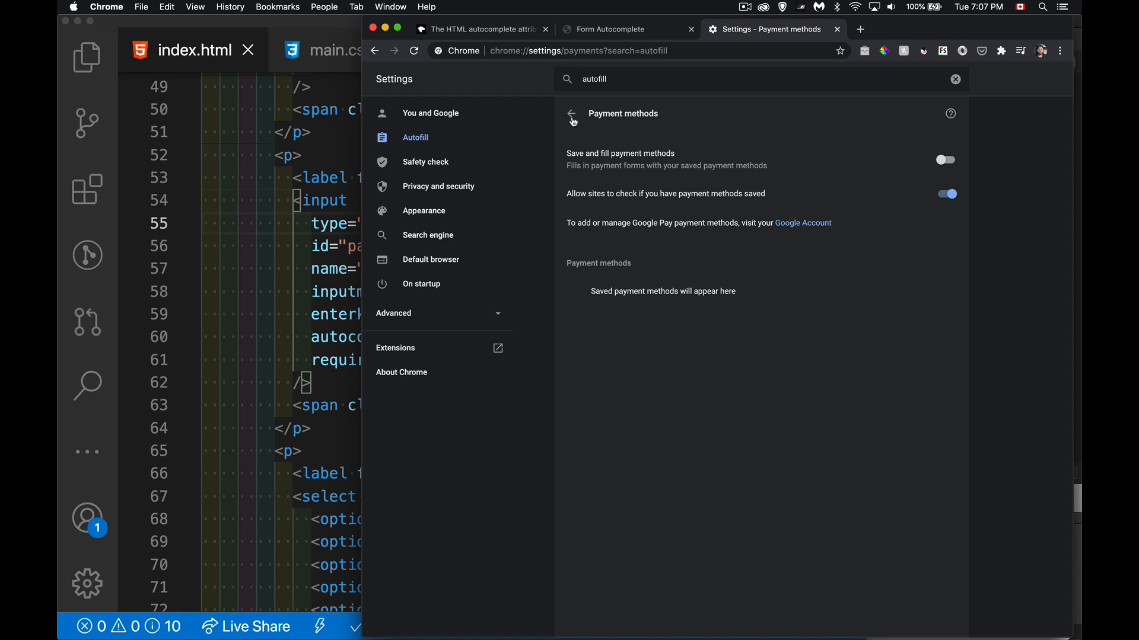
pyautogui.click(572, 113)
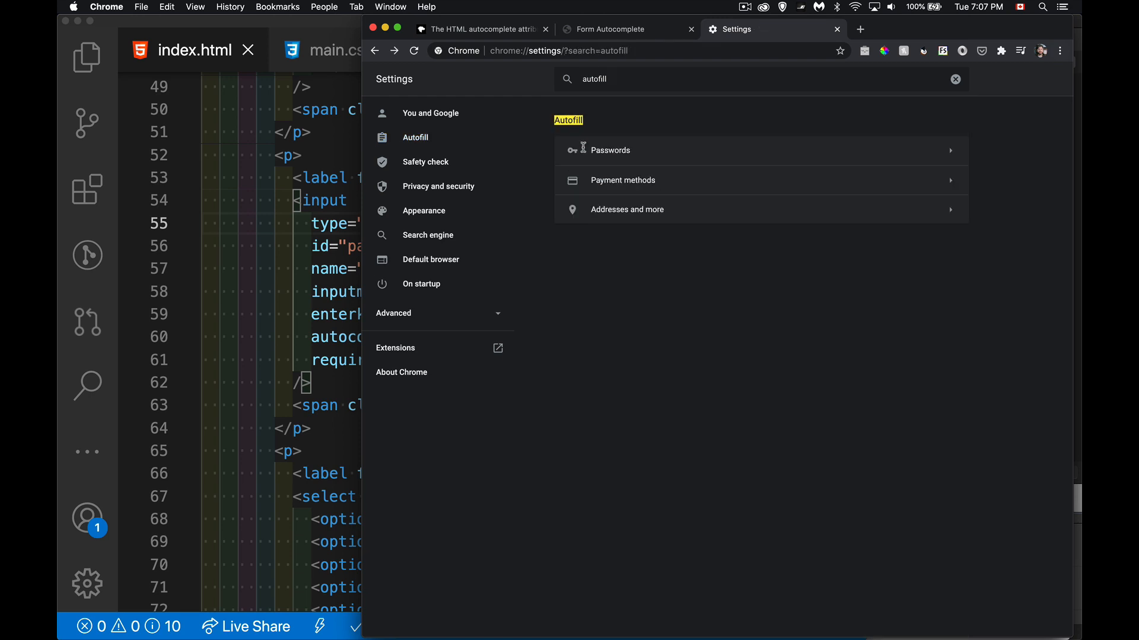
pyautogui.click(627, 209)
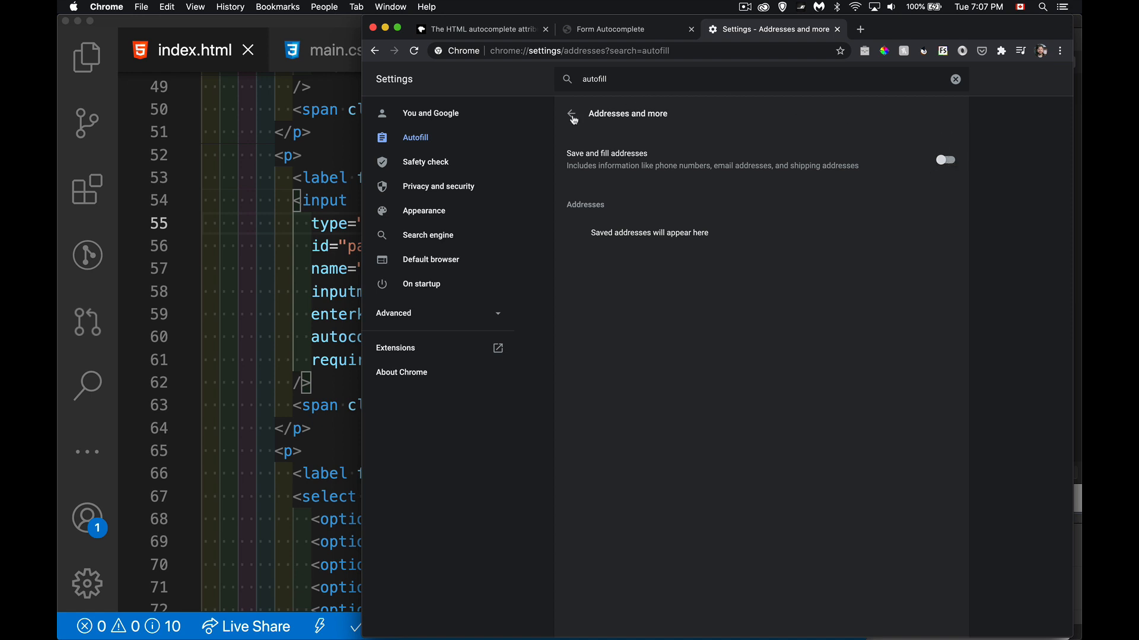
pyautogui.click(573, 114)
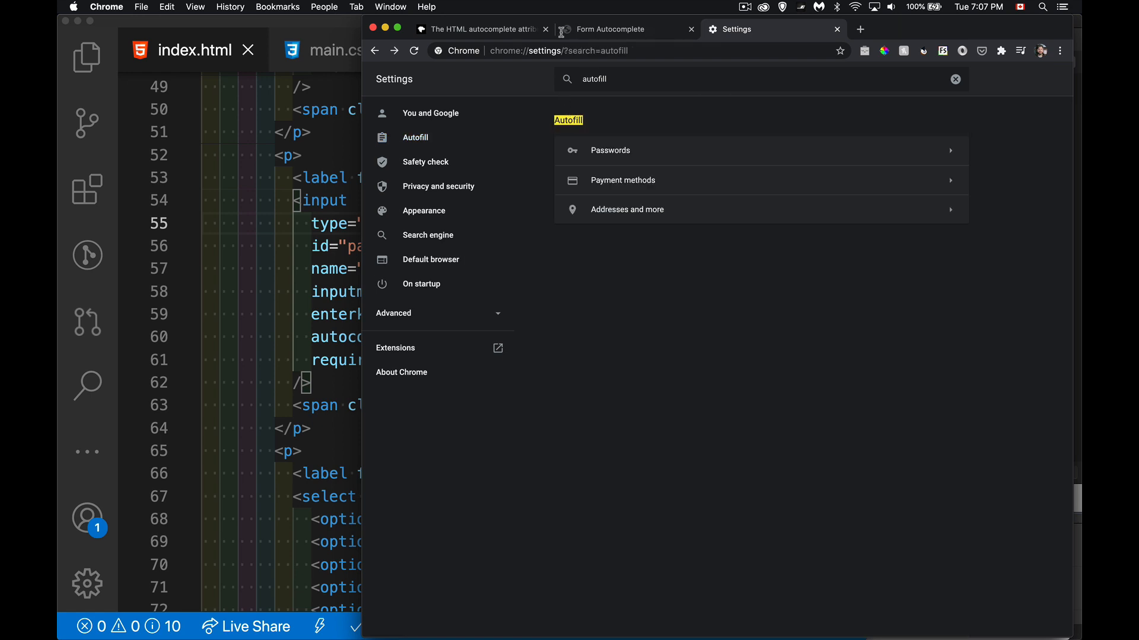
pyautogui.click(628, 29)
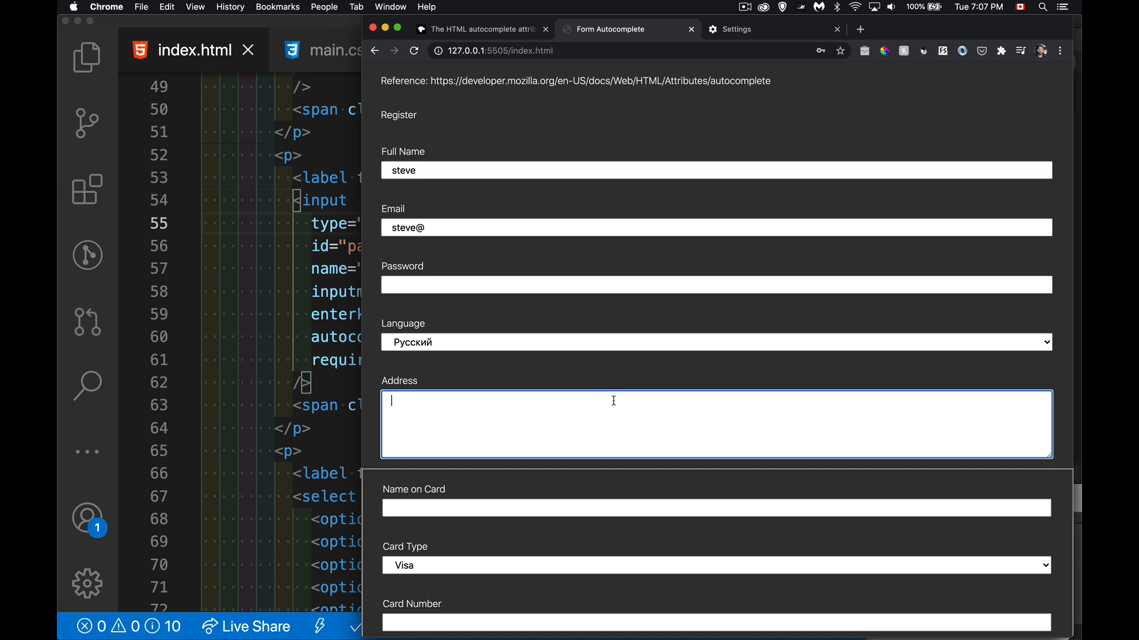
pyautogui.scroll(-3)
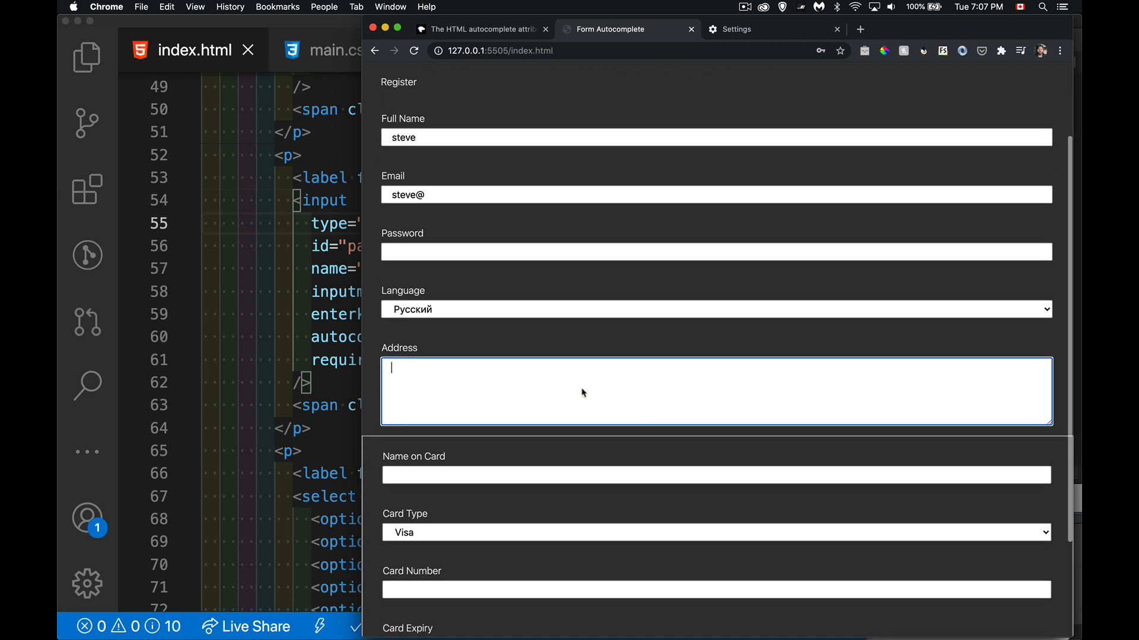
pyautogui.scroll(-3)
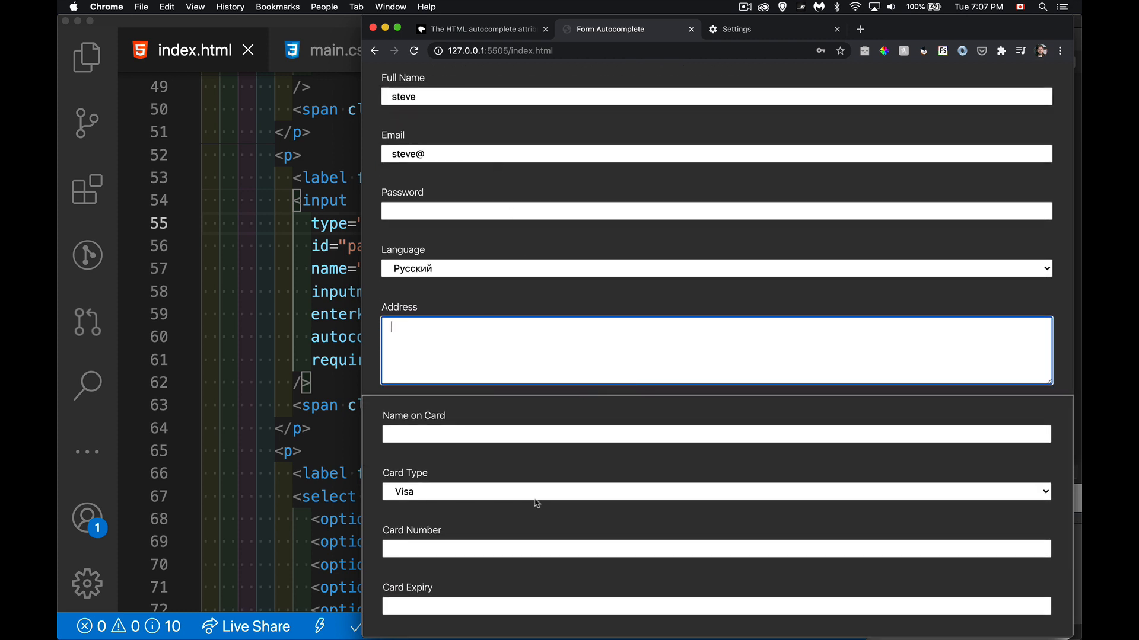
pyautogui.scroll(-3)
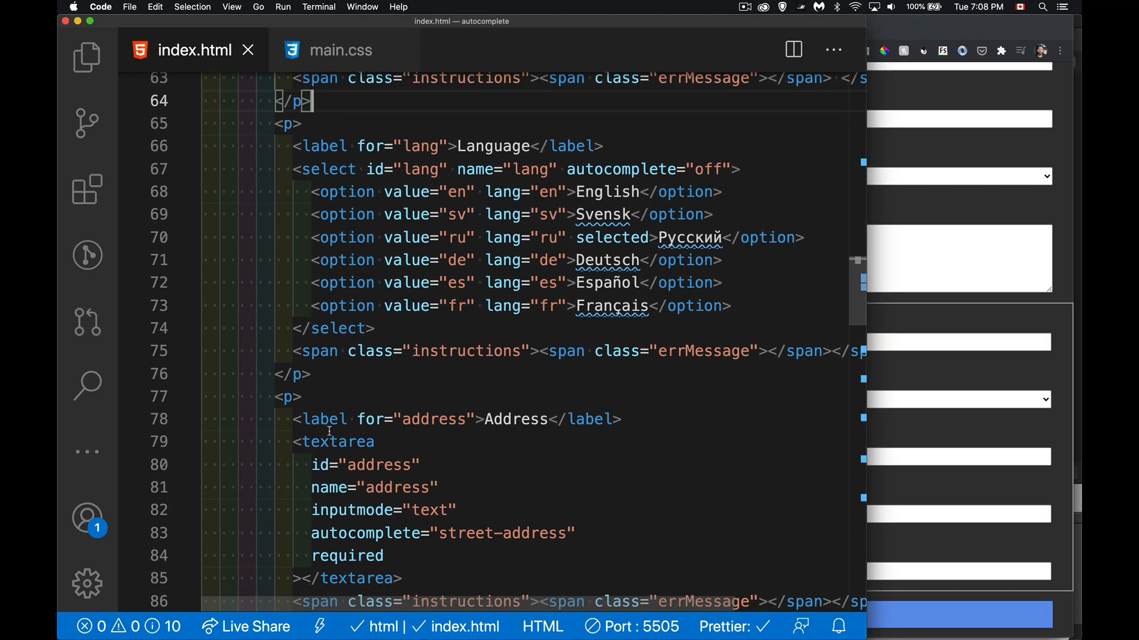
# Highlight the street-address and cc-name autocomplete values in index.html
pyautogui.scroll(-3)
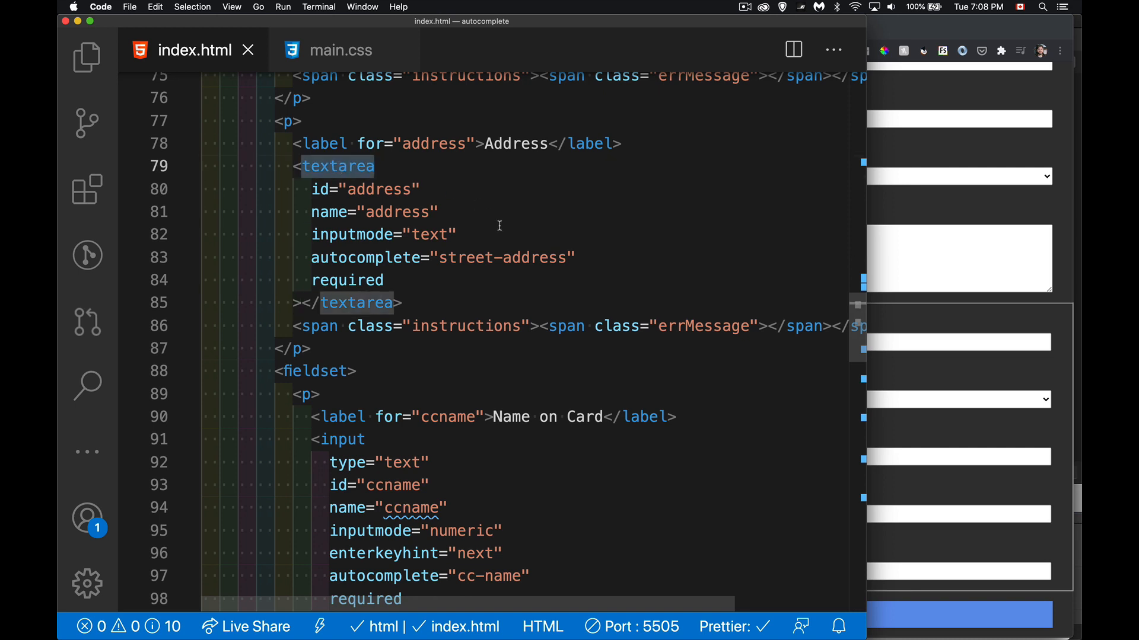
pyautogui.moveTo(426, 267)
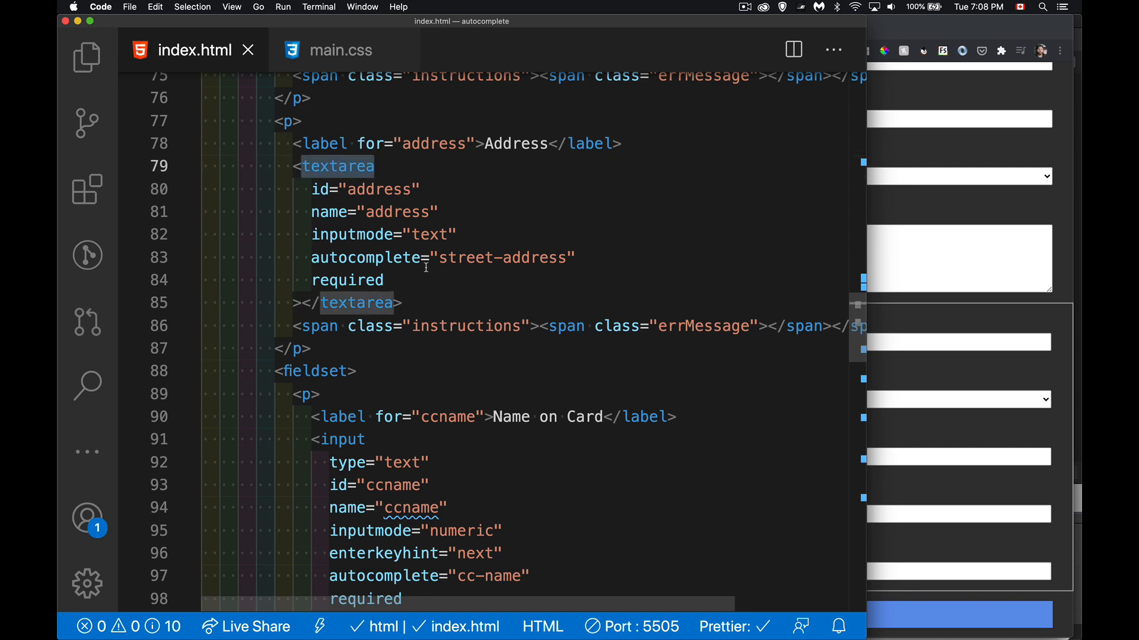
pyautogui.doubleClick(503, 257)
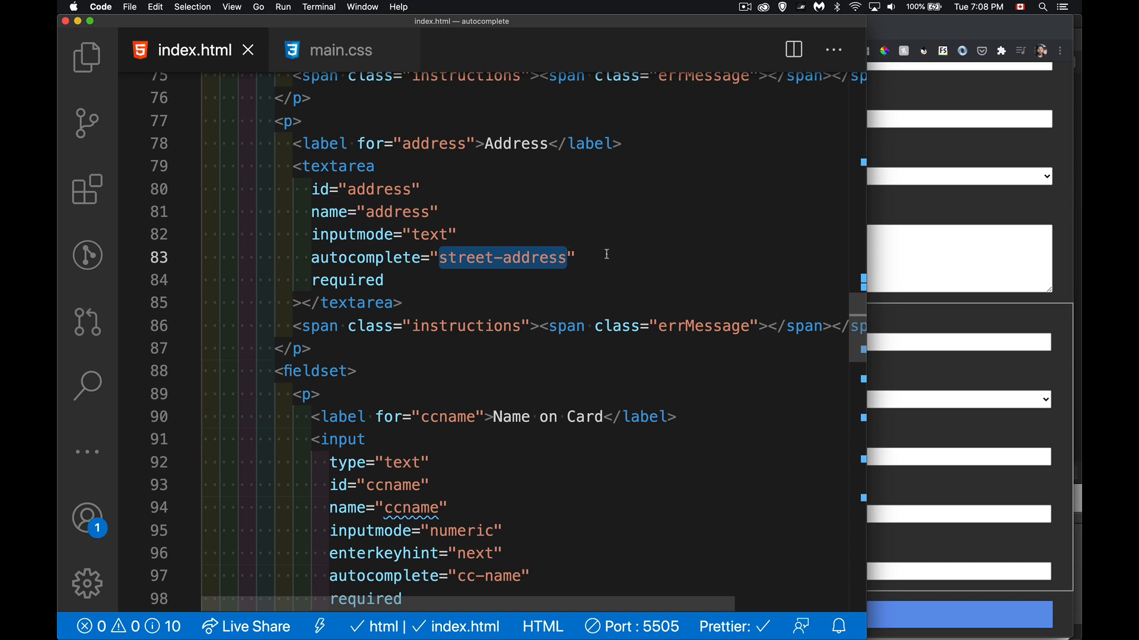
pyautogui.moveTo(619, 258)
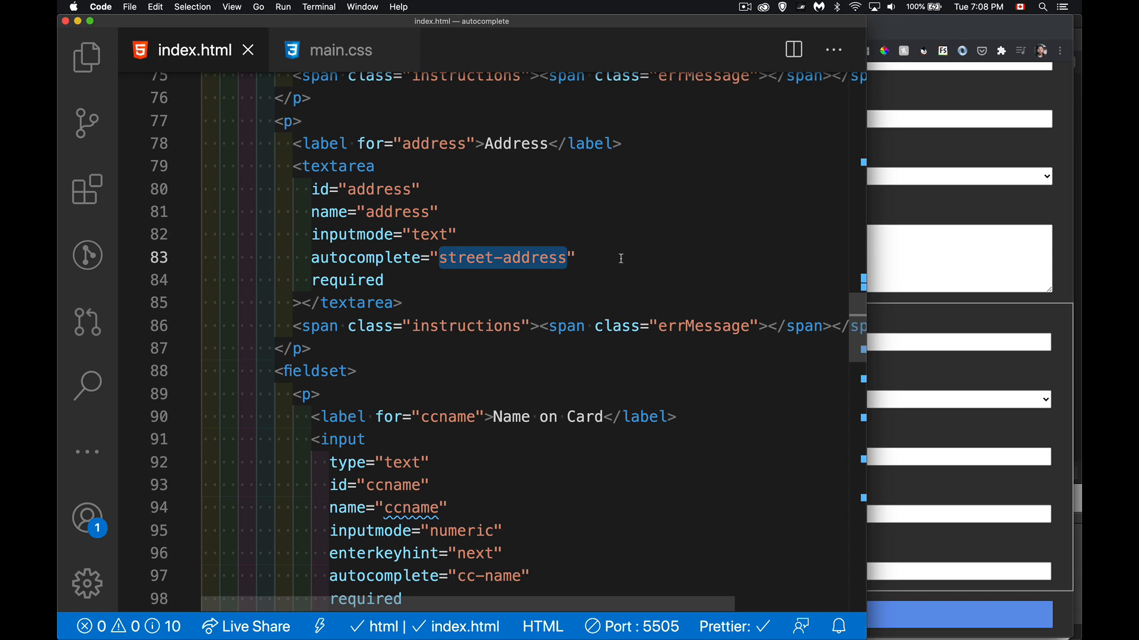
pyautogui.scroll(-3)
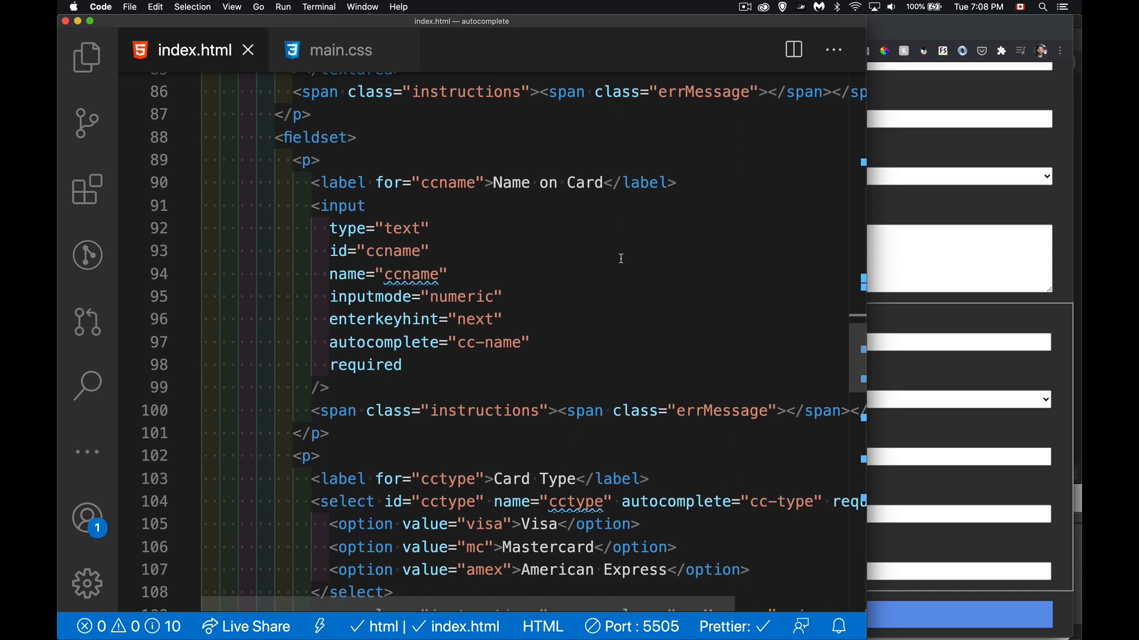
pyautogui.doubleClick(491, 342)
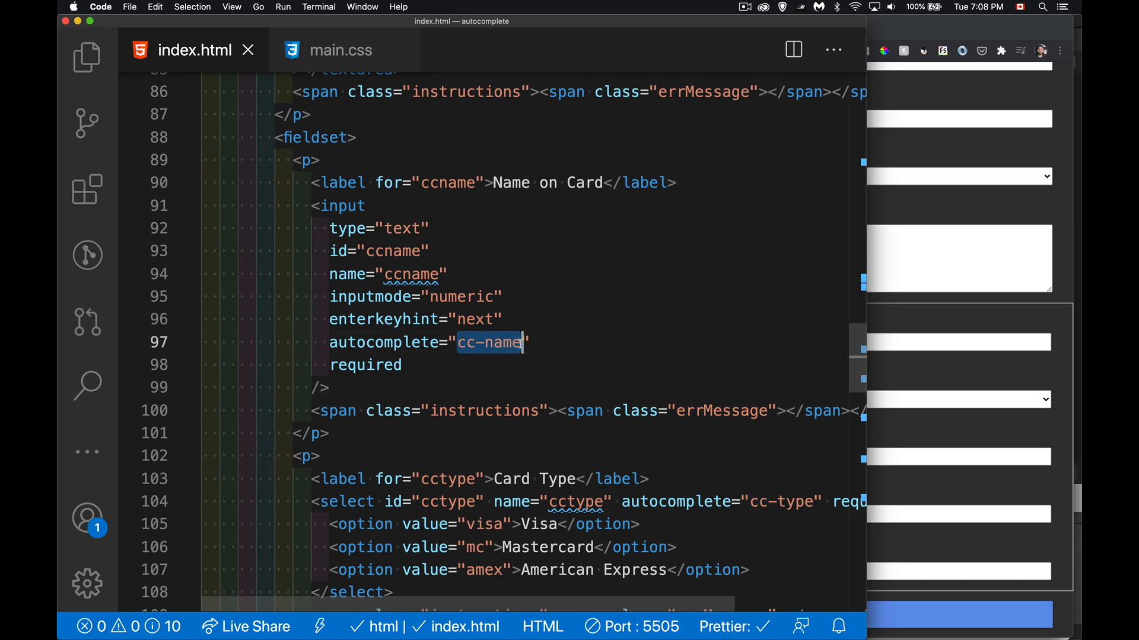
# Highlight cc-type and scroll through the cc-number, cc-exp and cc-csc card fields
pyautogui.scroll(-3)
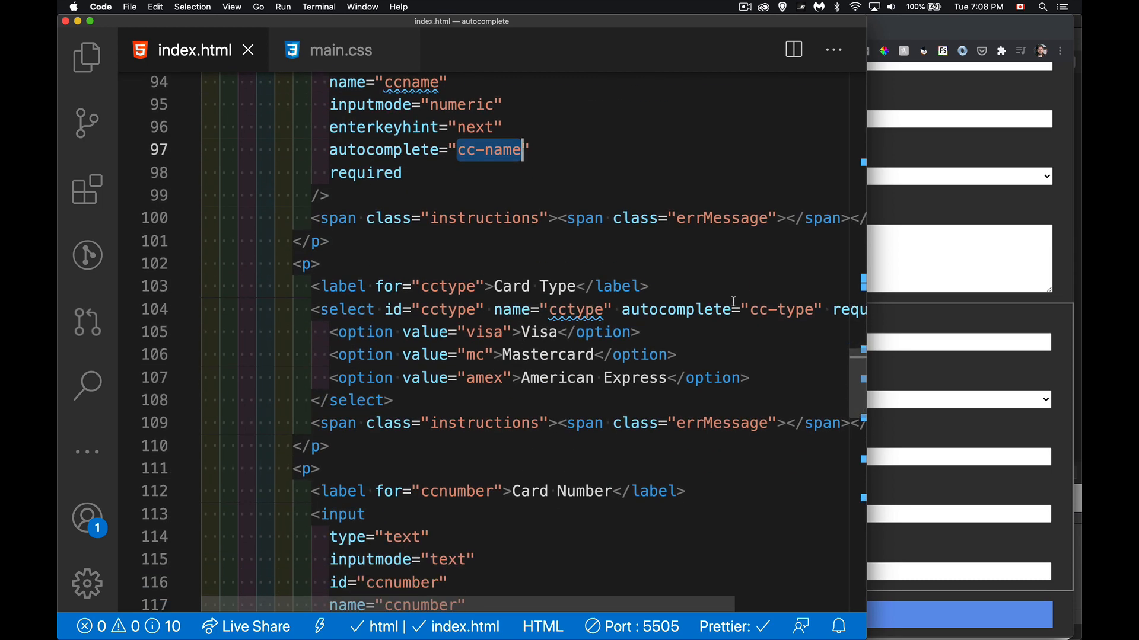
pyautogui.doubleClick(780, 310)
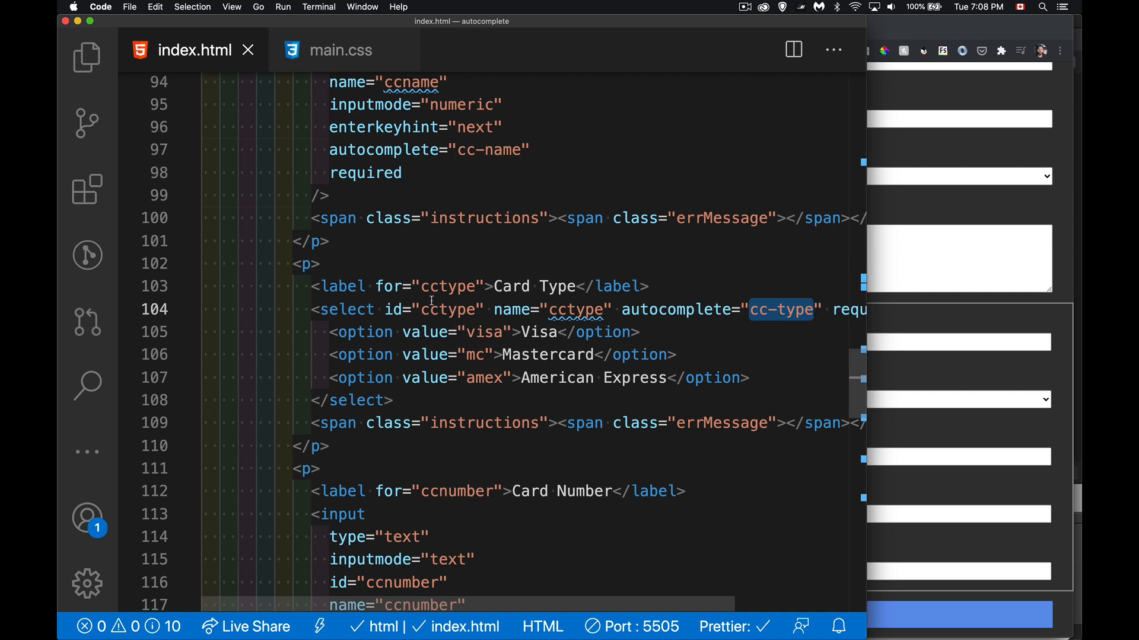
pyautogui.moveTo(608, 278)
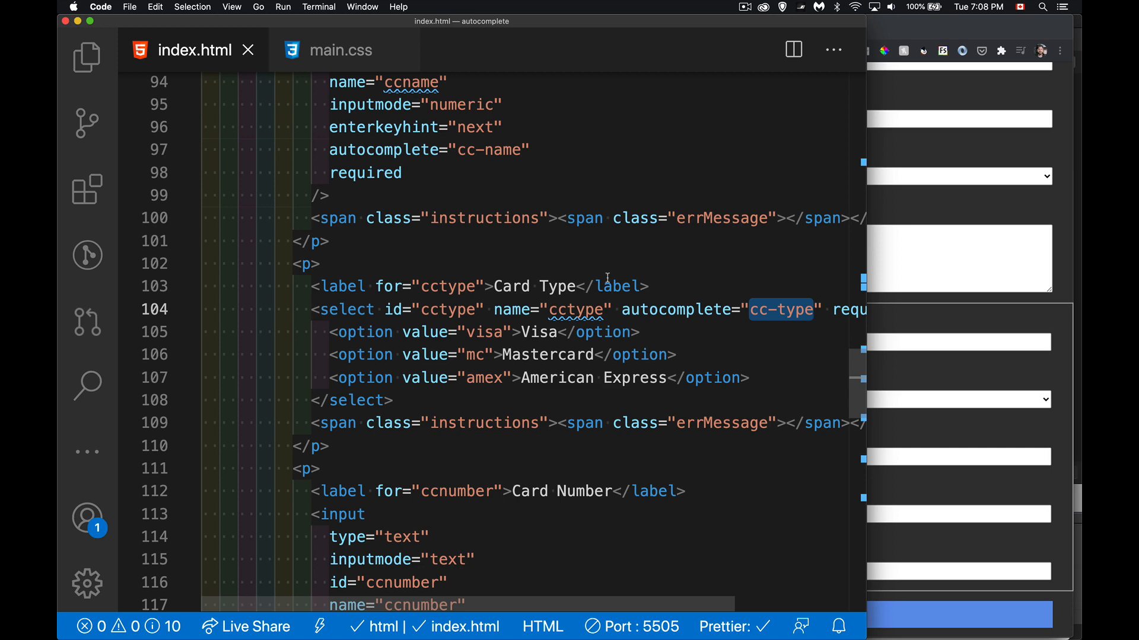
pyautogui.moveTo(781, 325)
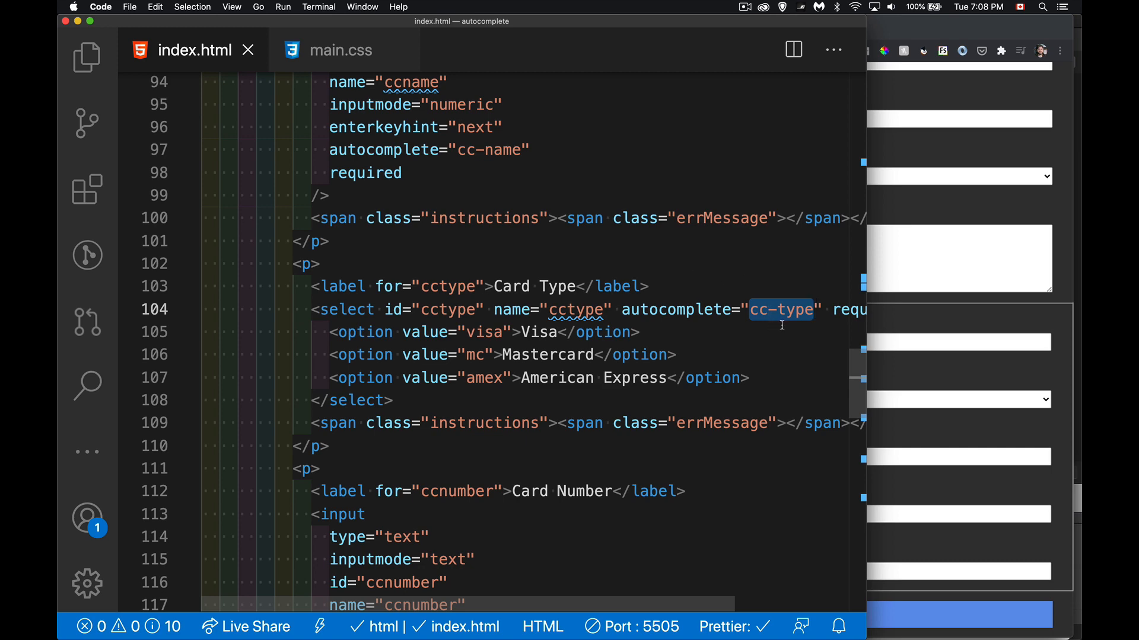
pyautogui.scroll(3)
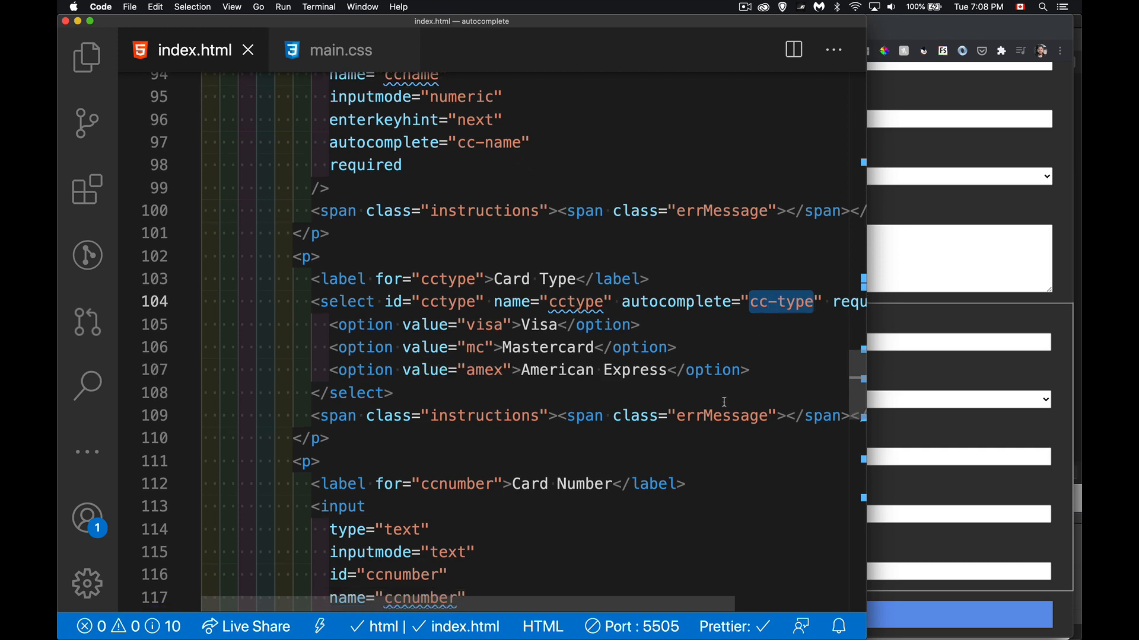
pyautogui.scroll(-3)
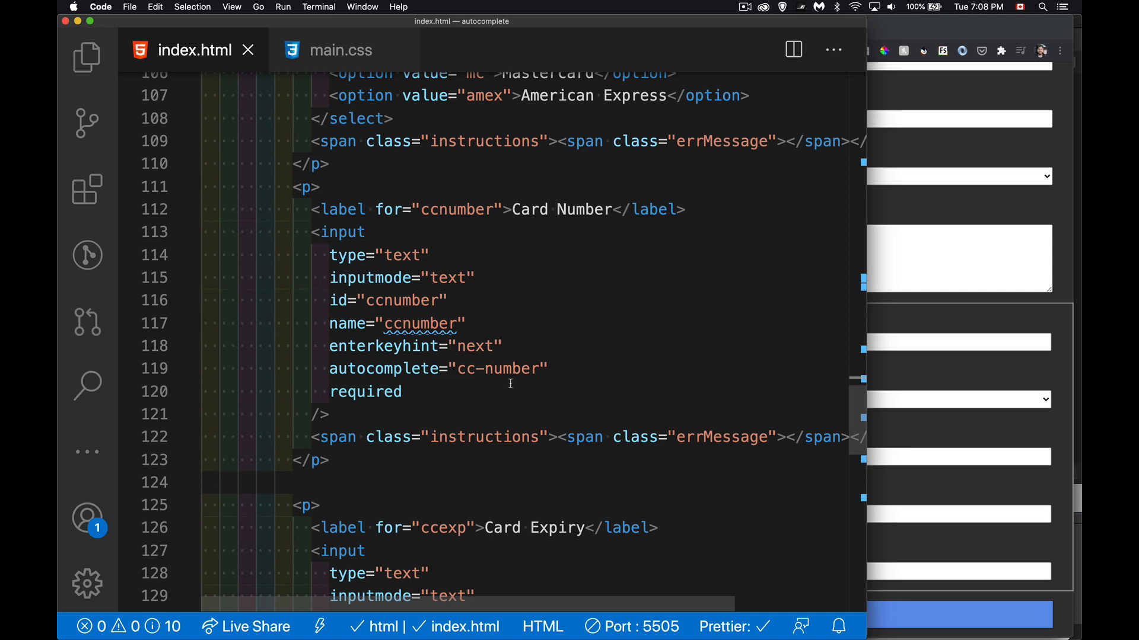
pyautogui.scroll(-3)
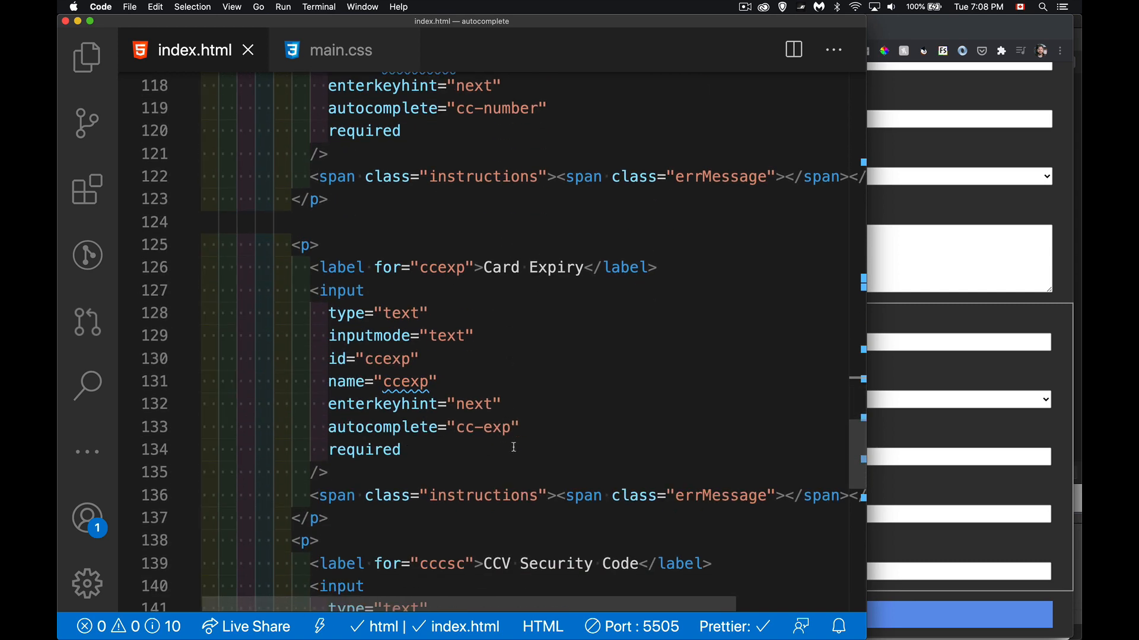
pyautogui.scroll(-3)
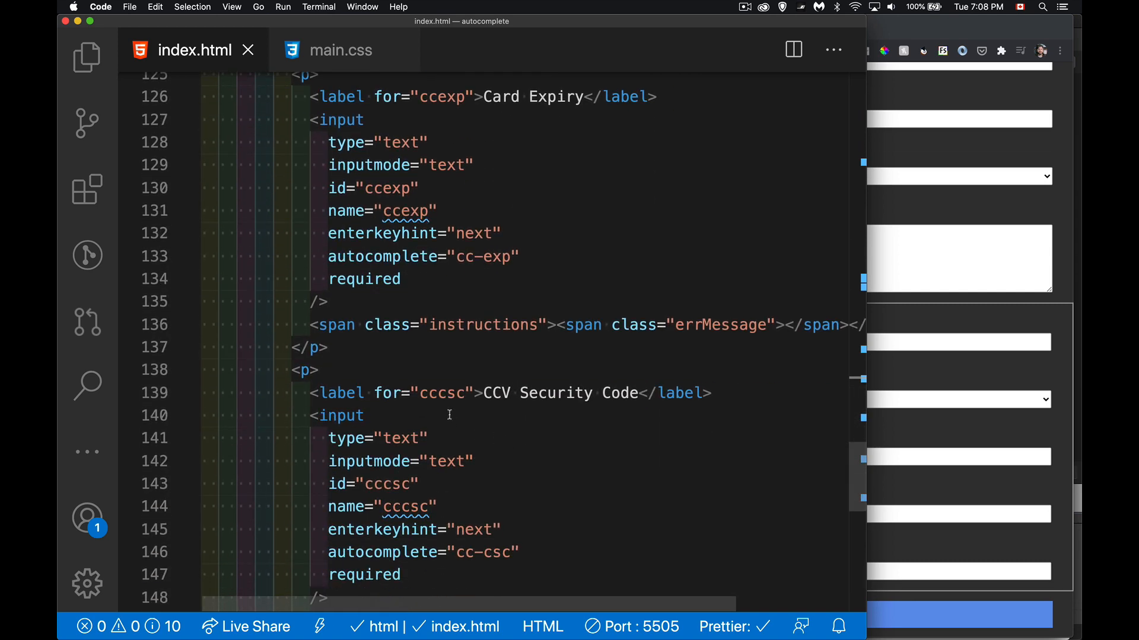
pyautogui.moveTo(492, 566)
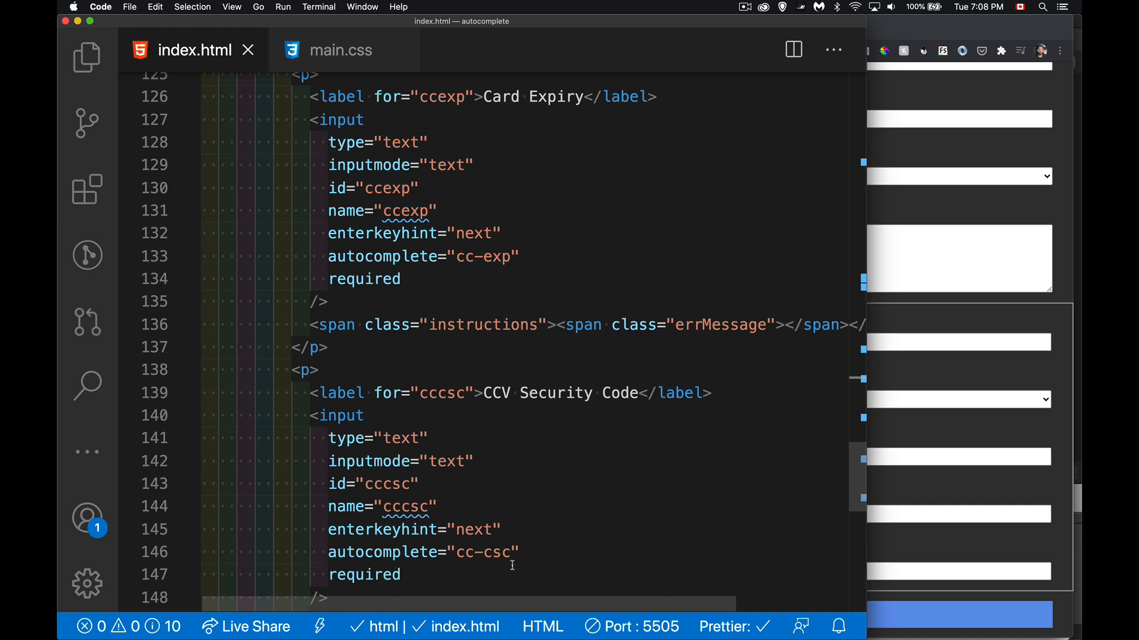
pyautogui.scroll(-3)
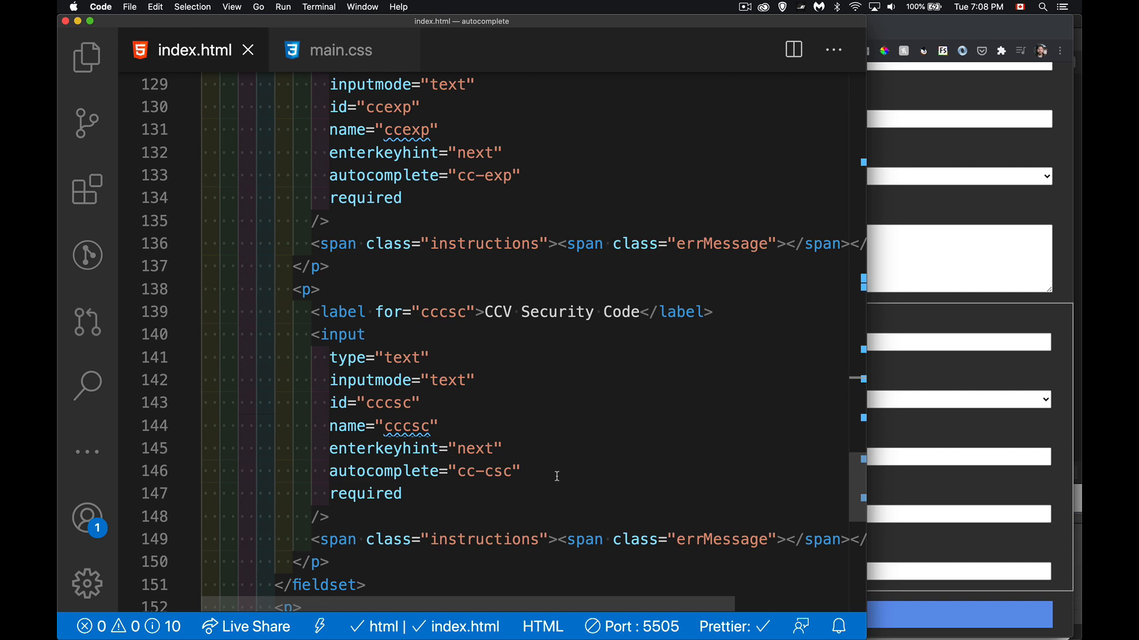
pyautogui.moveTo(800, 351)
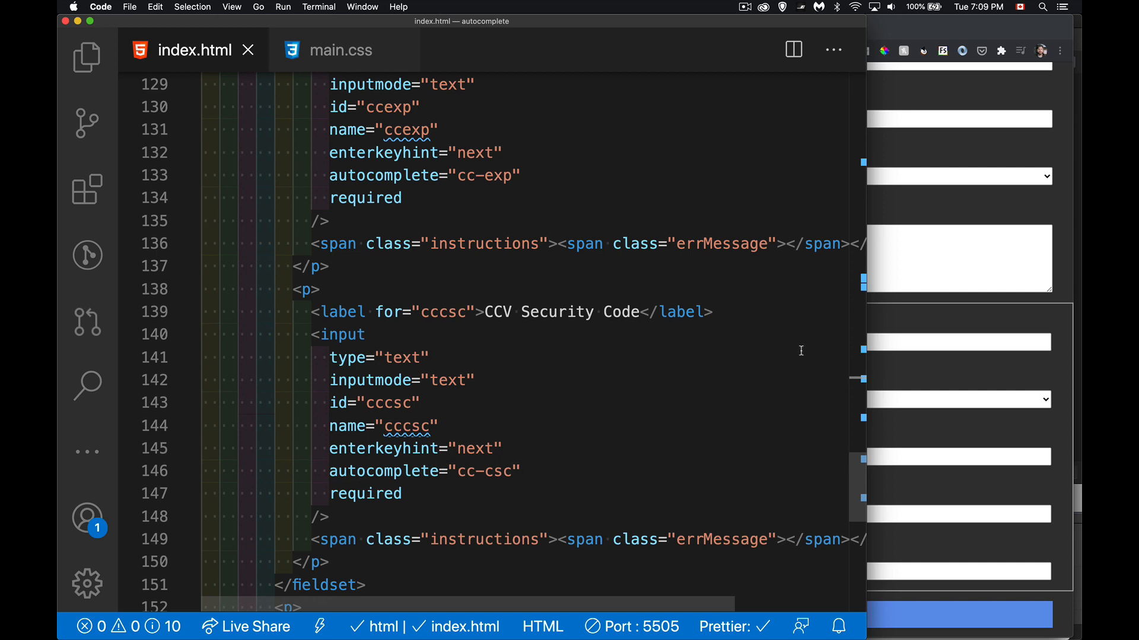
# Test Name on Card for autofill, then dismiss the Password field's saved-login suggestion
pyautogui.click(624, 29)
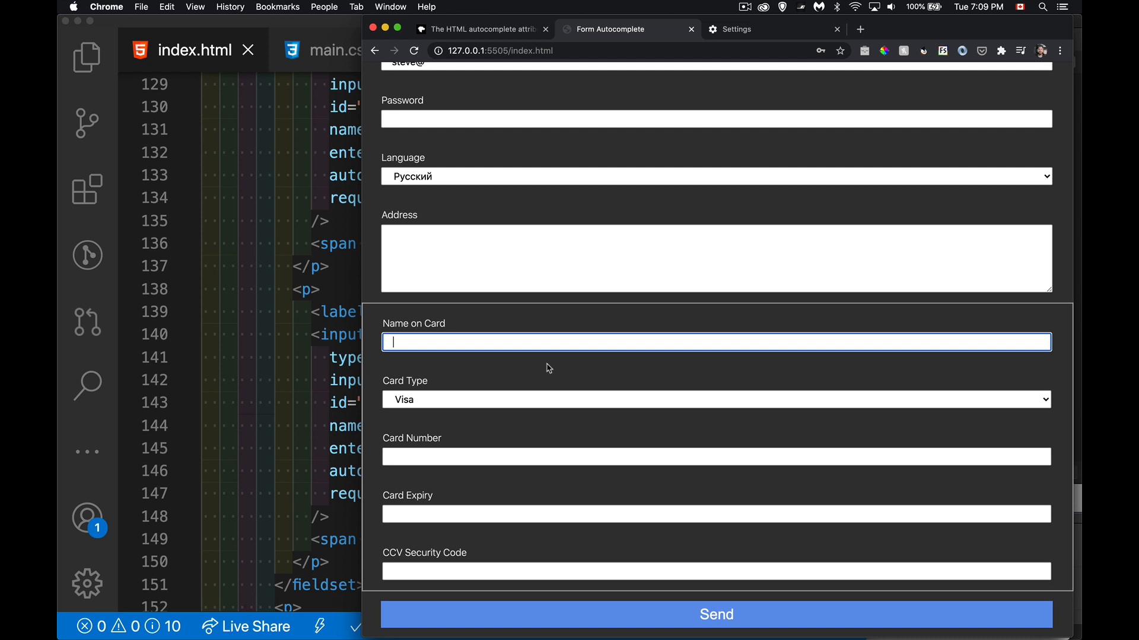
pyautogui.moveTo(493, 536)
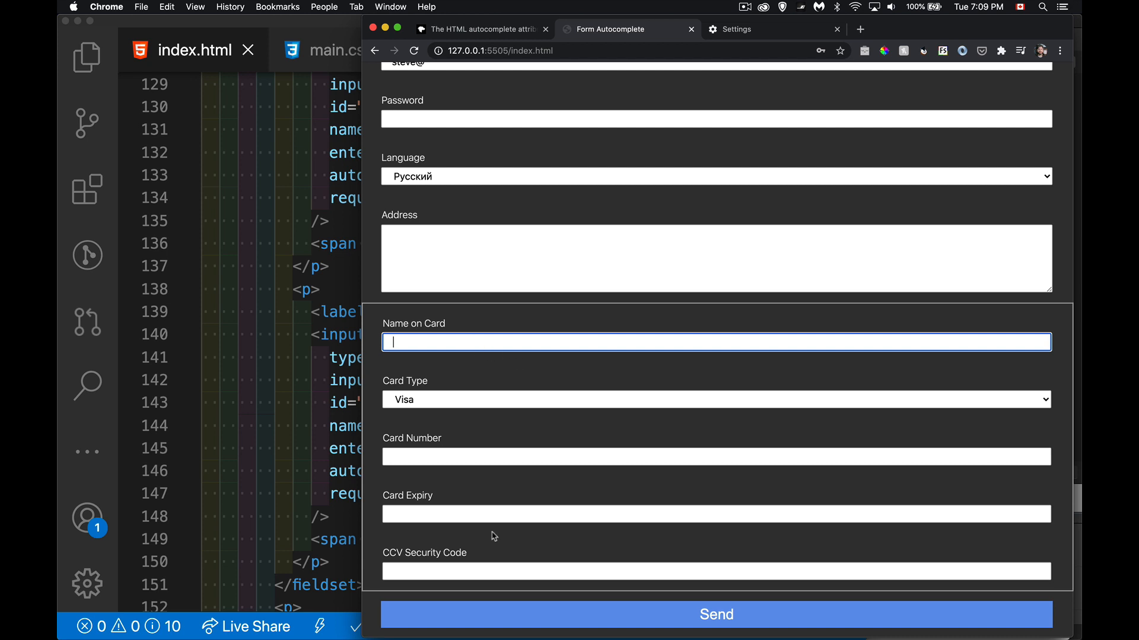
pyautogui.moveTo(511, 548)
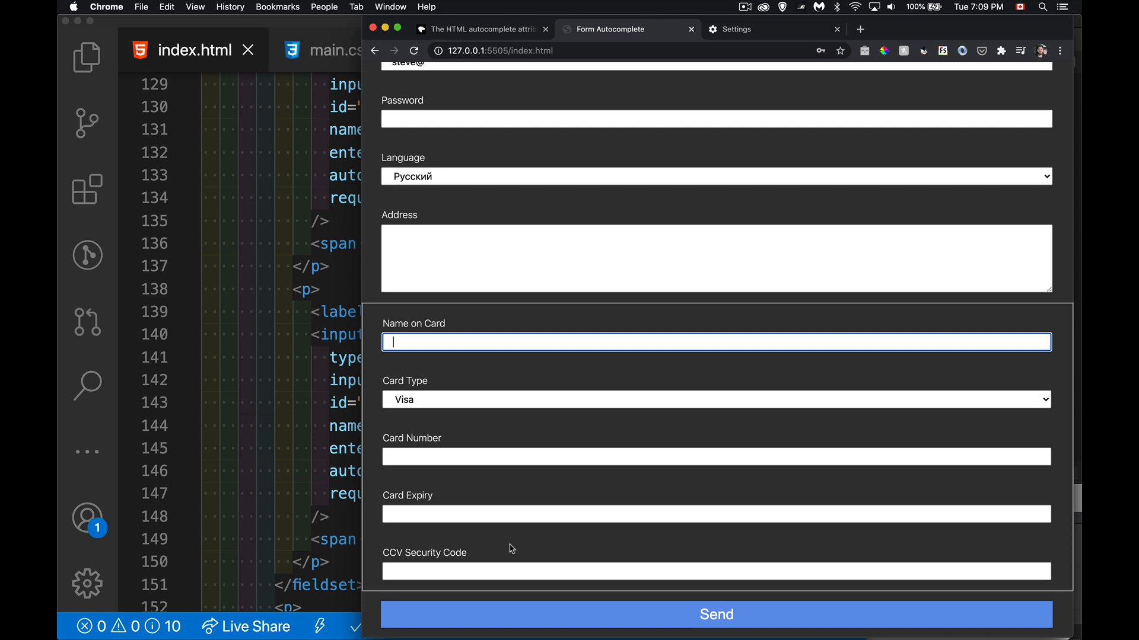
pyautogui.moveTo(479, 357)
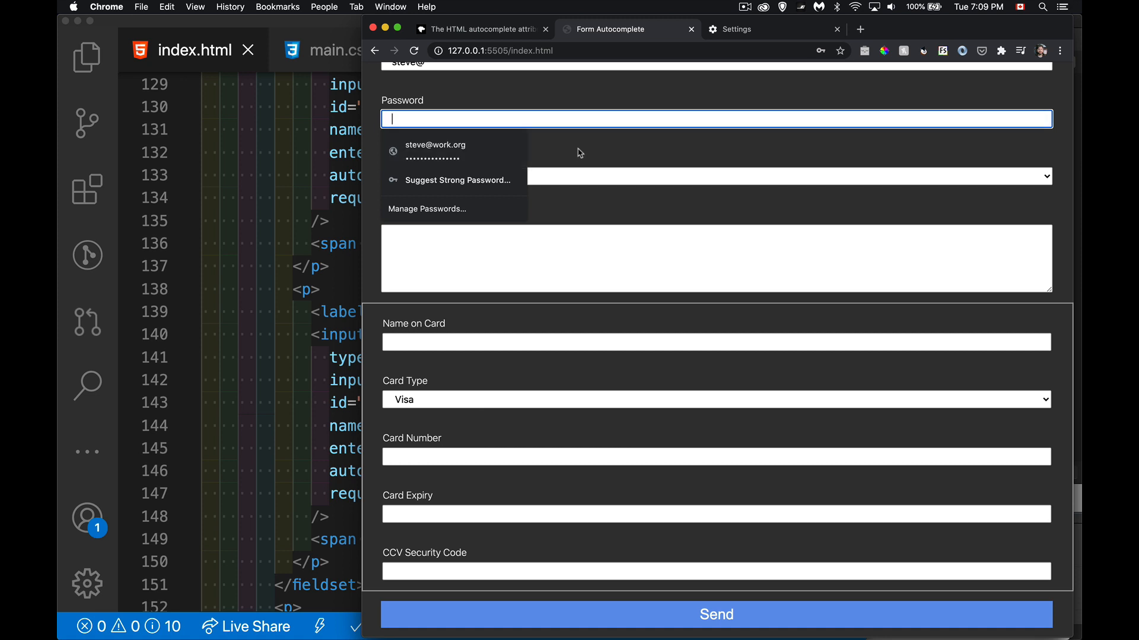
pyautogui.click(580, 152)
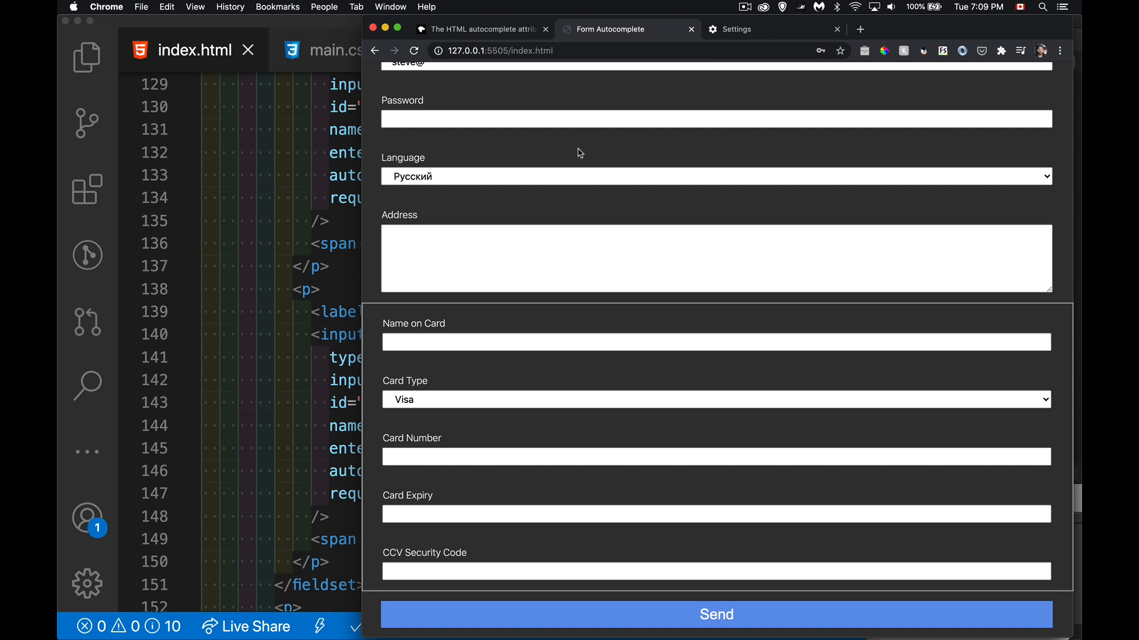
pyautogui.moveTo(310, 248)
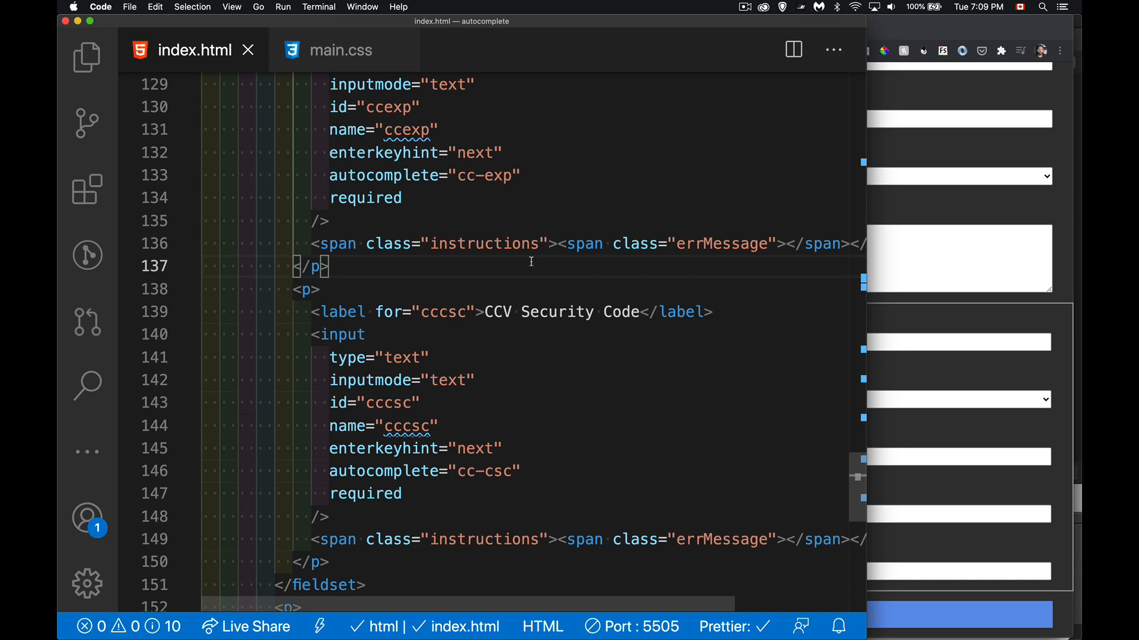
# Scroll index.html up to the page head and the form's autocomplete="on" setting
pyautogui.scroll(3)
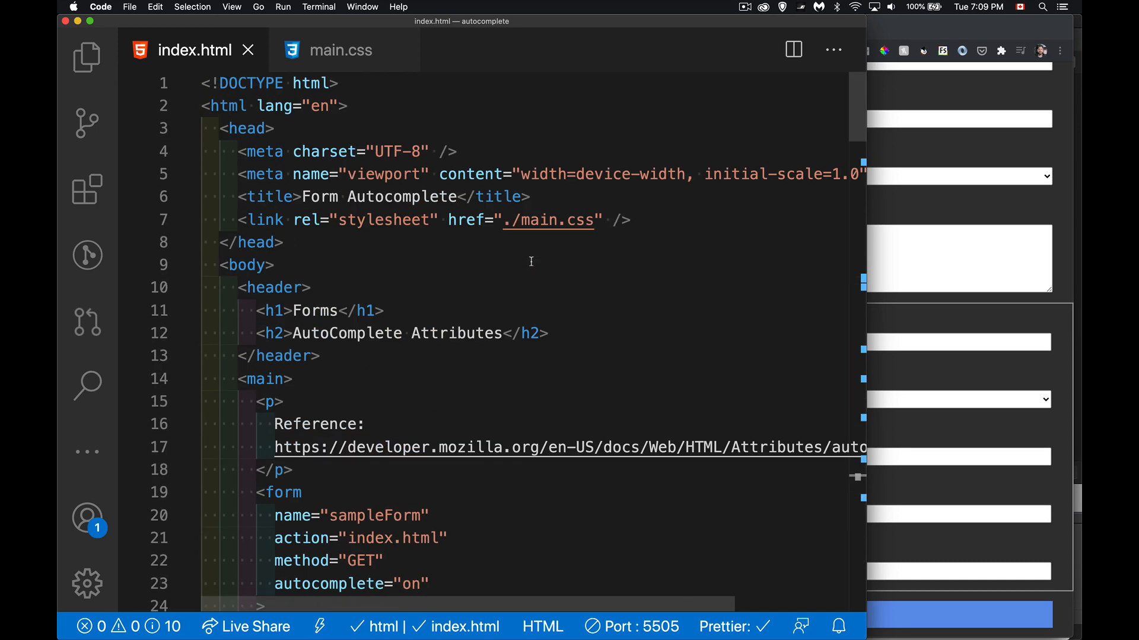
pyautogui.moveTo(702, 475)
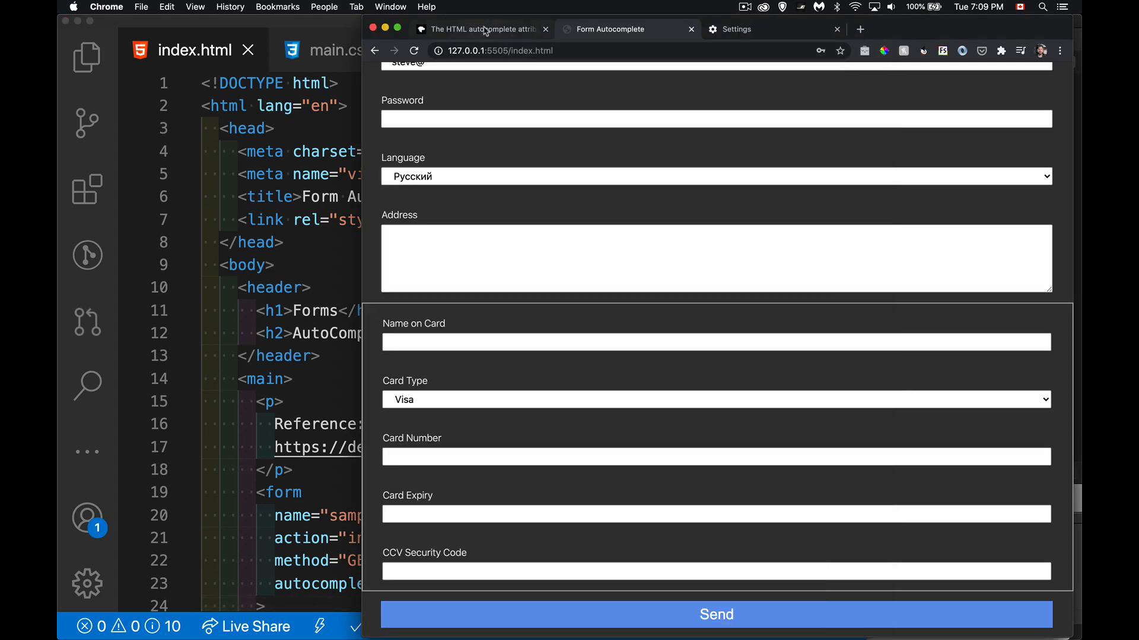
# Return to the MDN autocomplete reference and scroll to the organization and street-address values
pyautogui.click(480, 29)
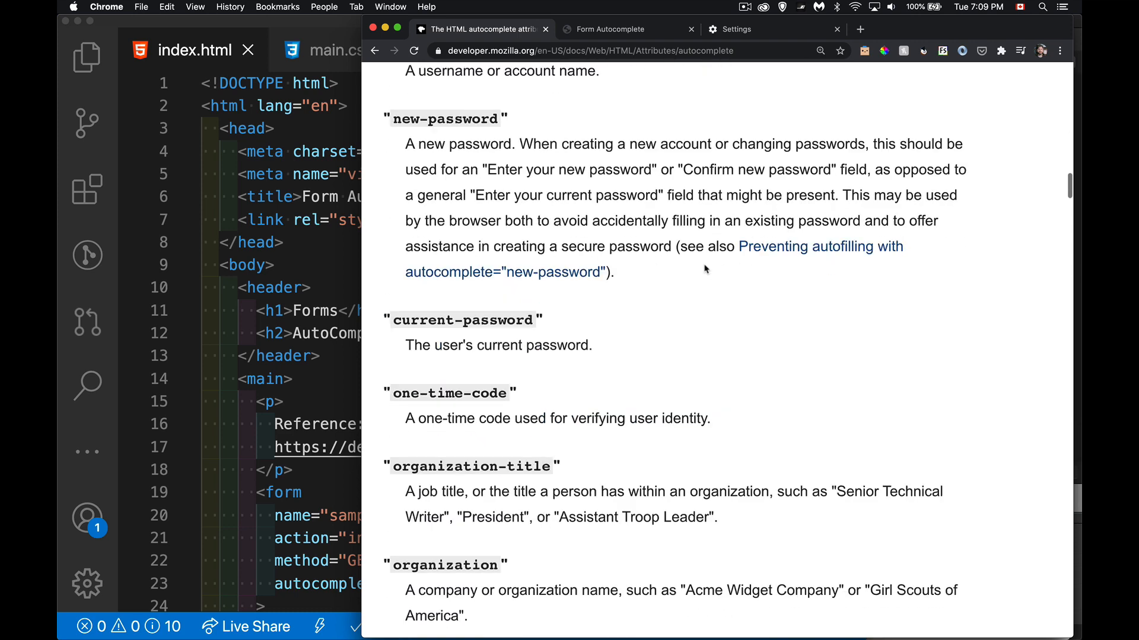
pyautogui.scroll(-3)
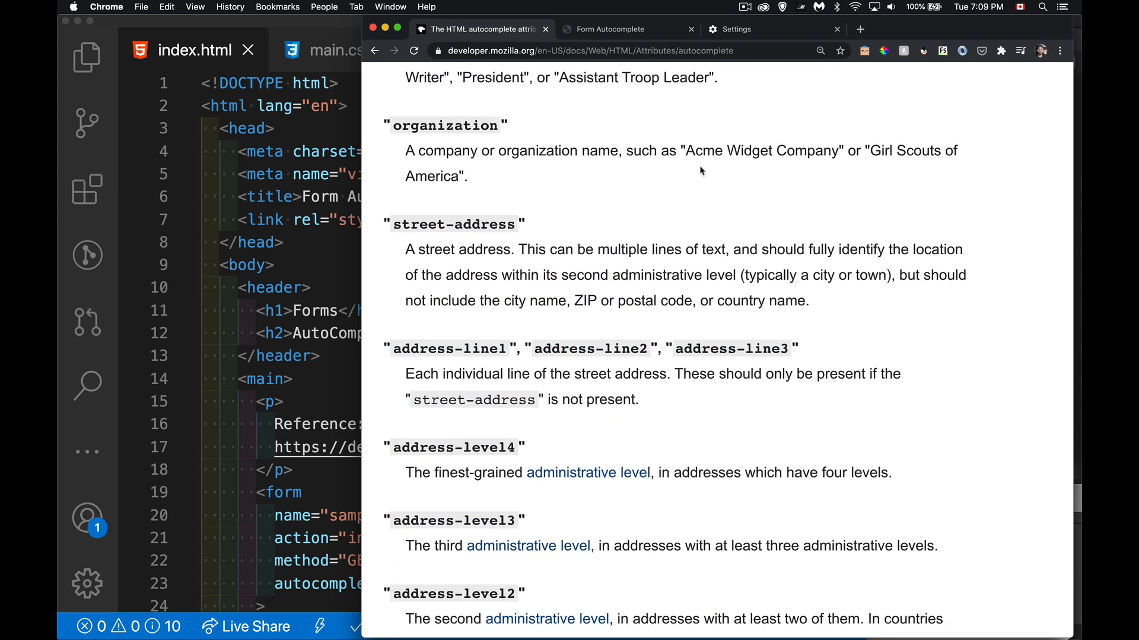